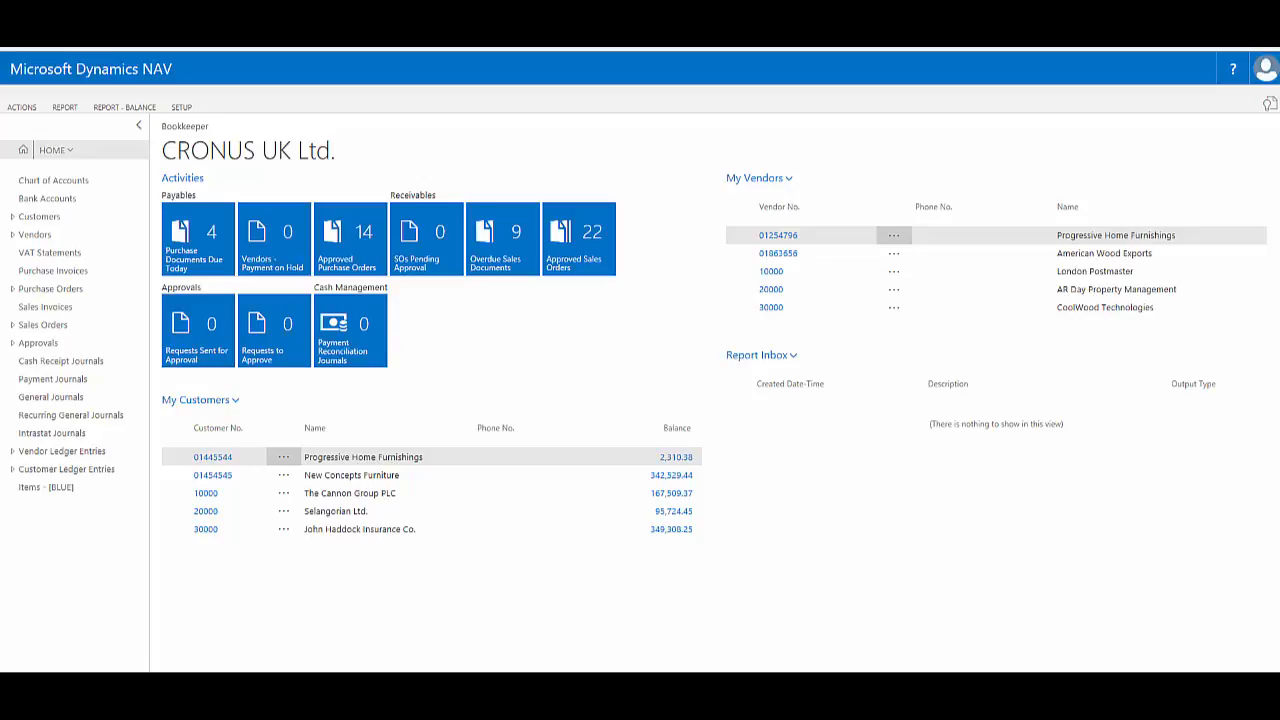
{"action": "mouse_move", "coordinate": [615, 431]}
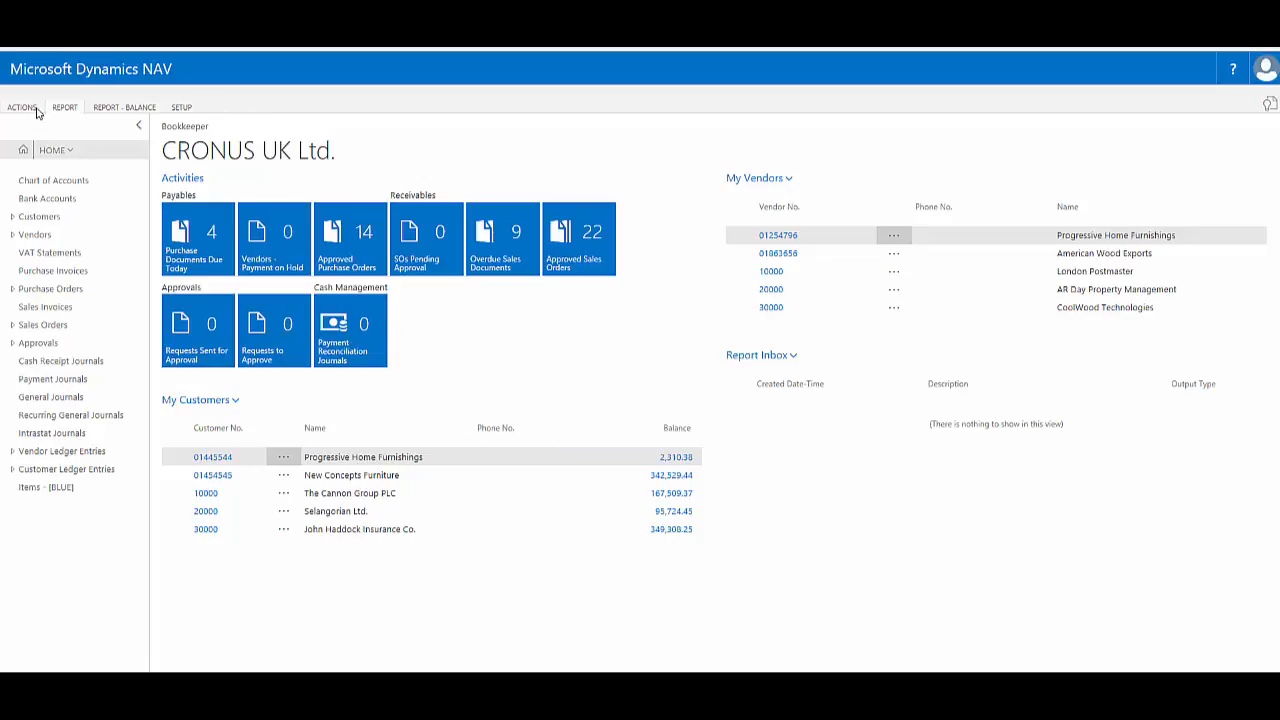
- Browse the Bookkeeper ribbon tabs (Actions, Setup, Report) and settle on Actions
{"action": "left_click", "coordinate": [21, 107]}
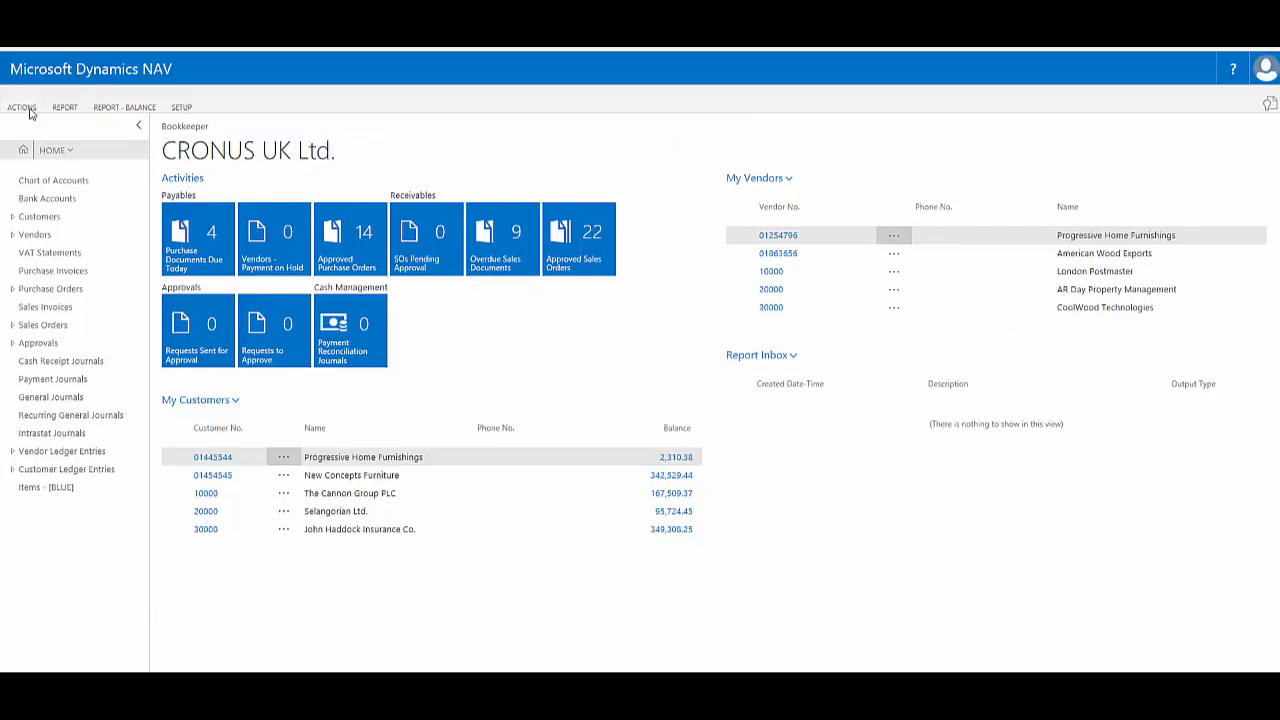
{"action": "mouse_move", "coordinate": [508, 142]}
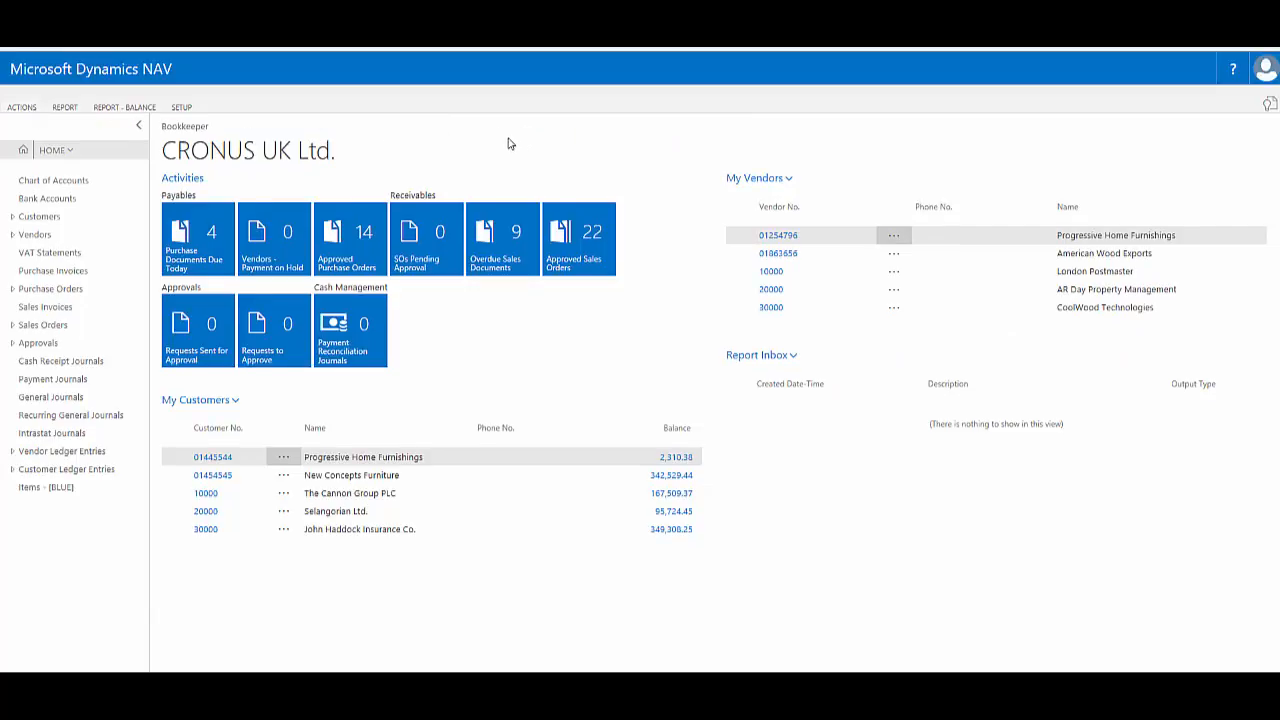
{"action": "mouse_move", "coordinate": [813, 327]}
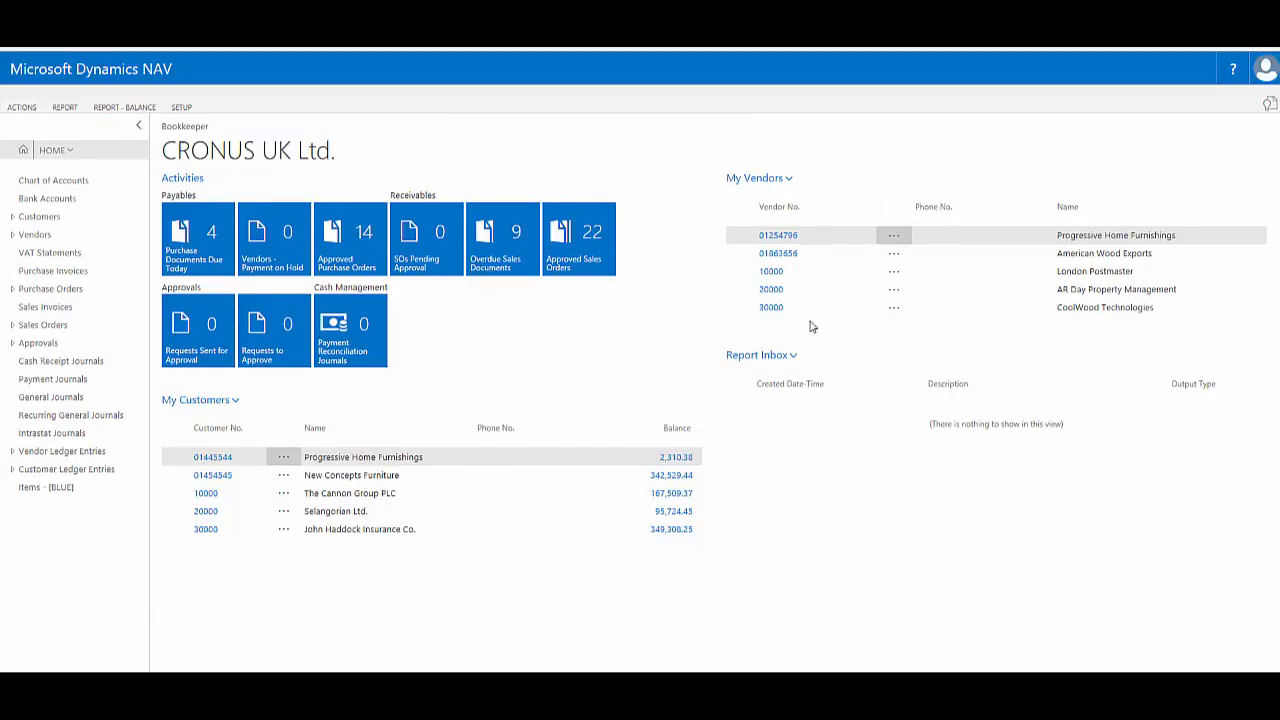
{"action": "left_click", "coordinate": [124, 107]}
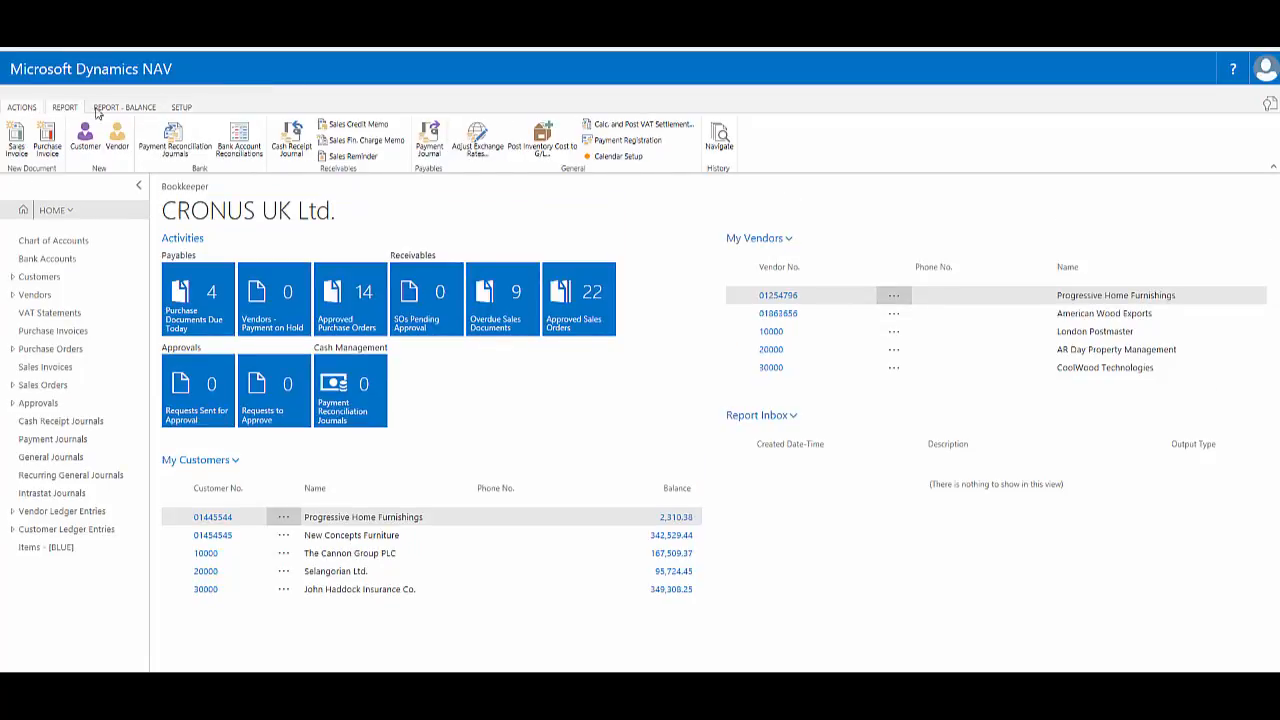
{"action": "left_click", "coordinate": [181, 107]}
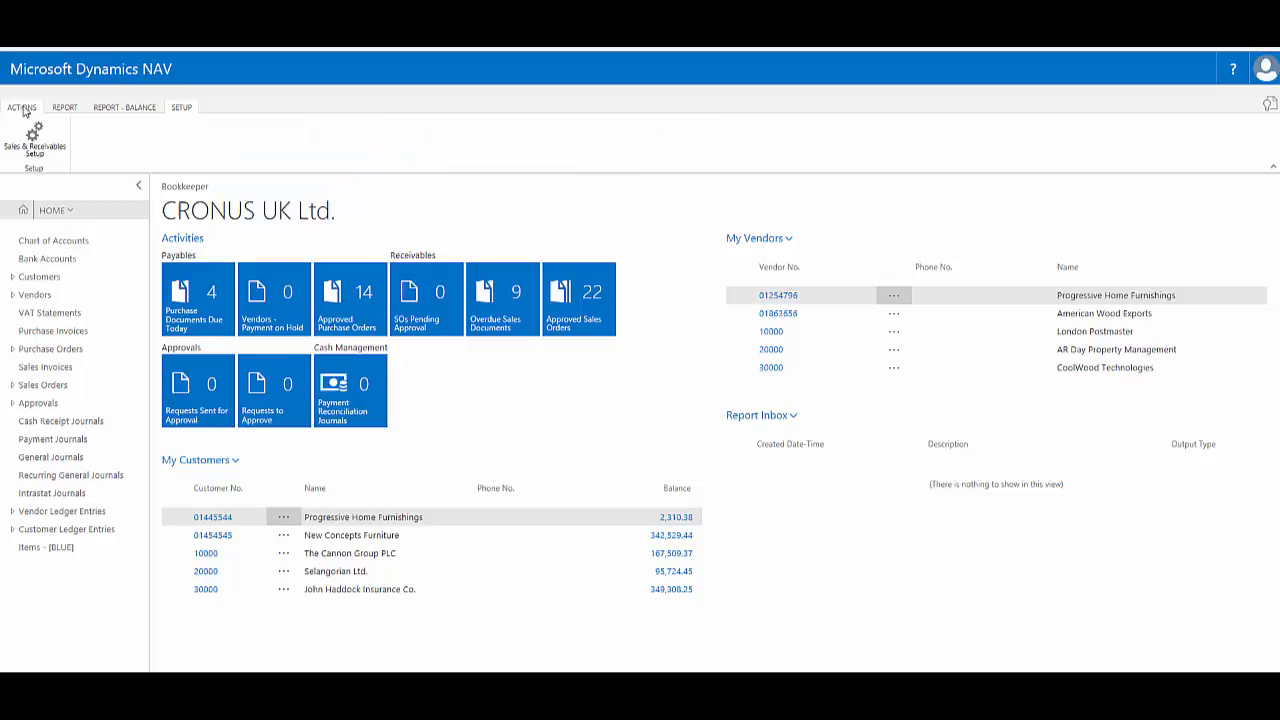
{"action": "left_click", "coordinate": [22, 107]}
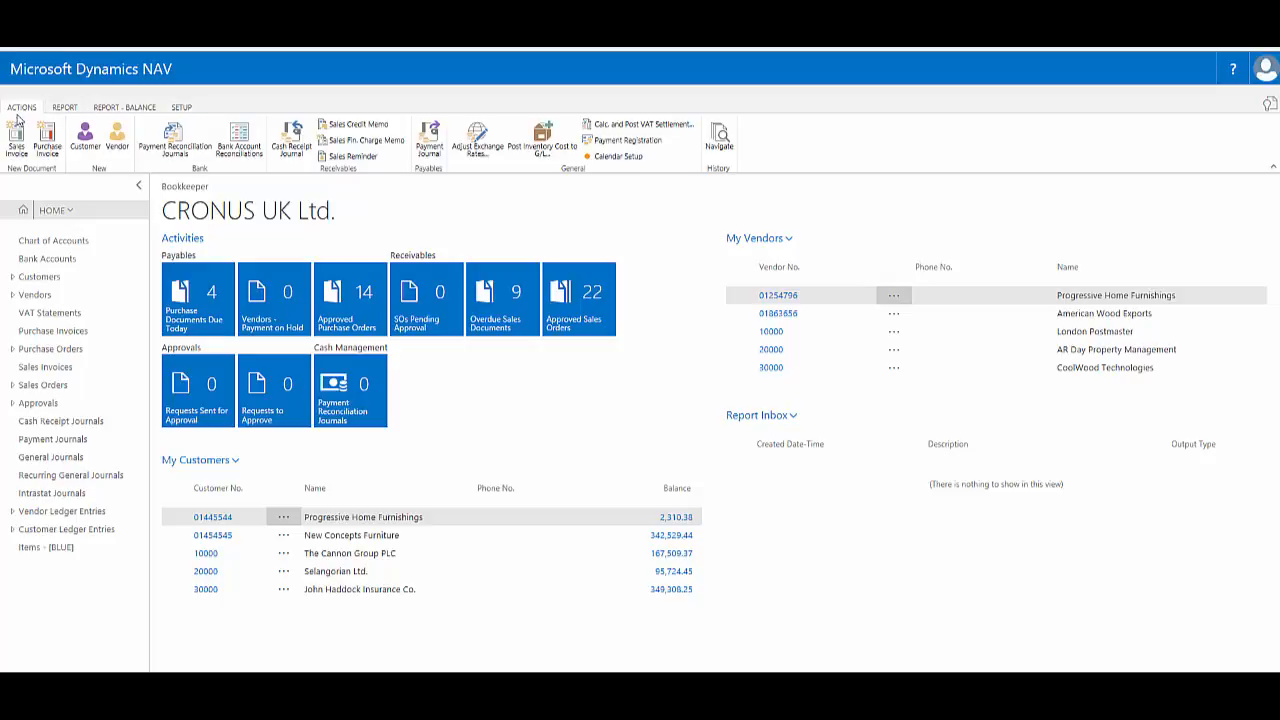
{"action": "mouse_move", "coordinate": [22, 107]}
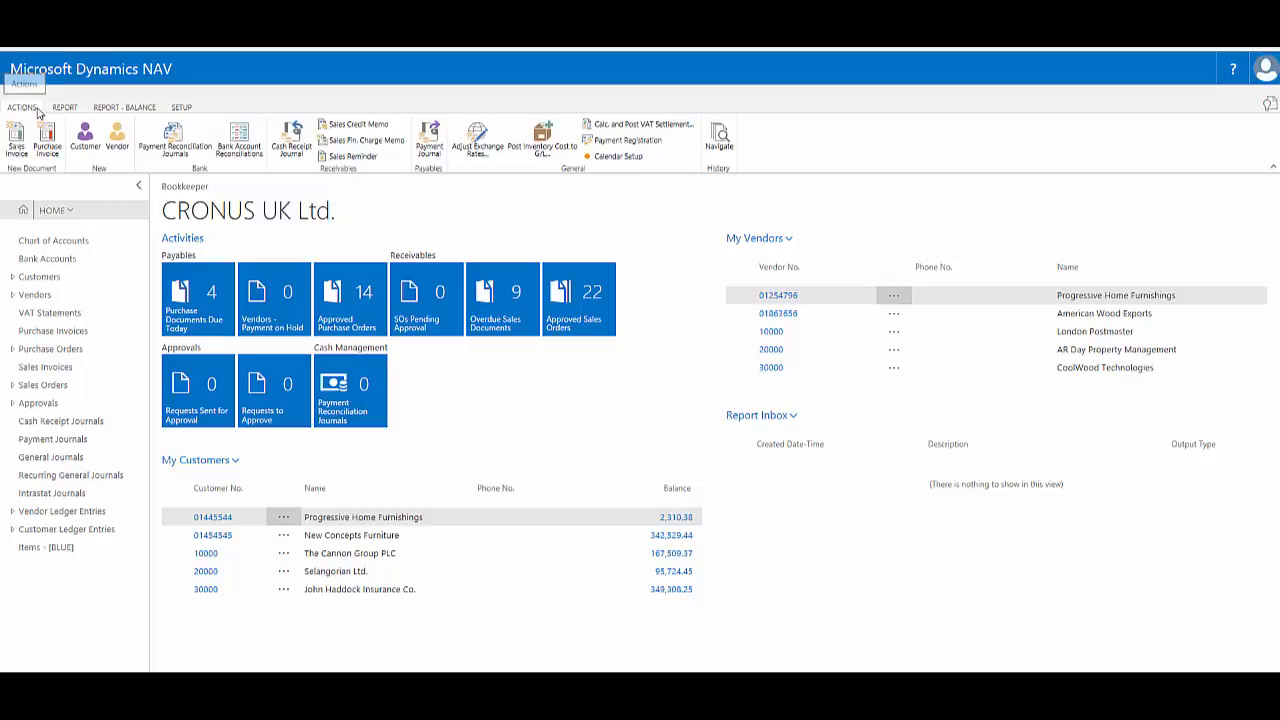
{"action": "left_click", "coordinate": [124, 107]}
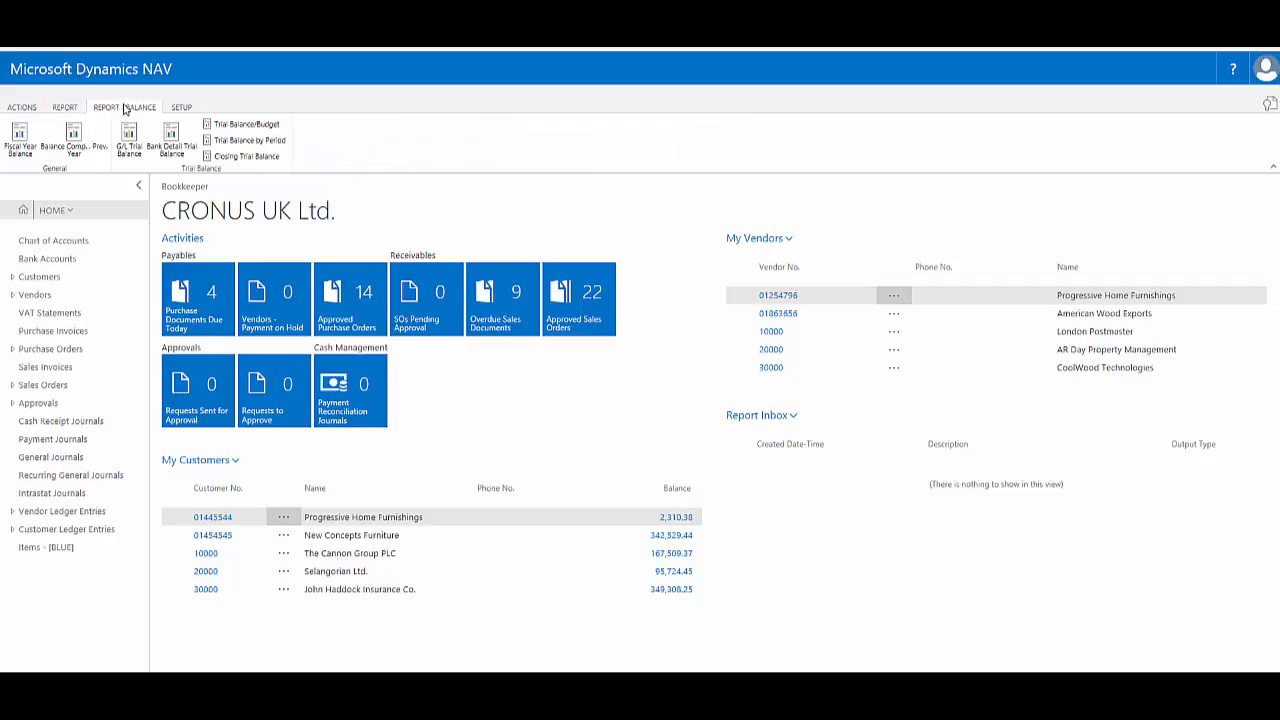
{"action": "left_click", "coordinate": [181, 107]}
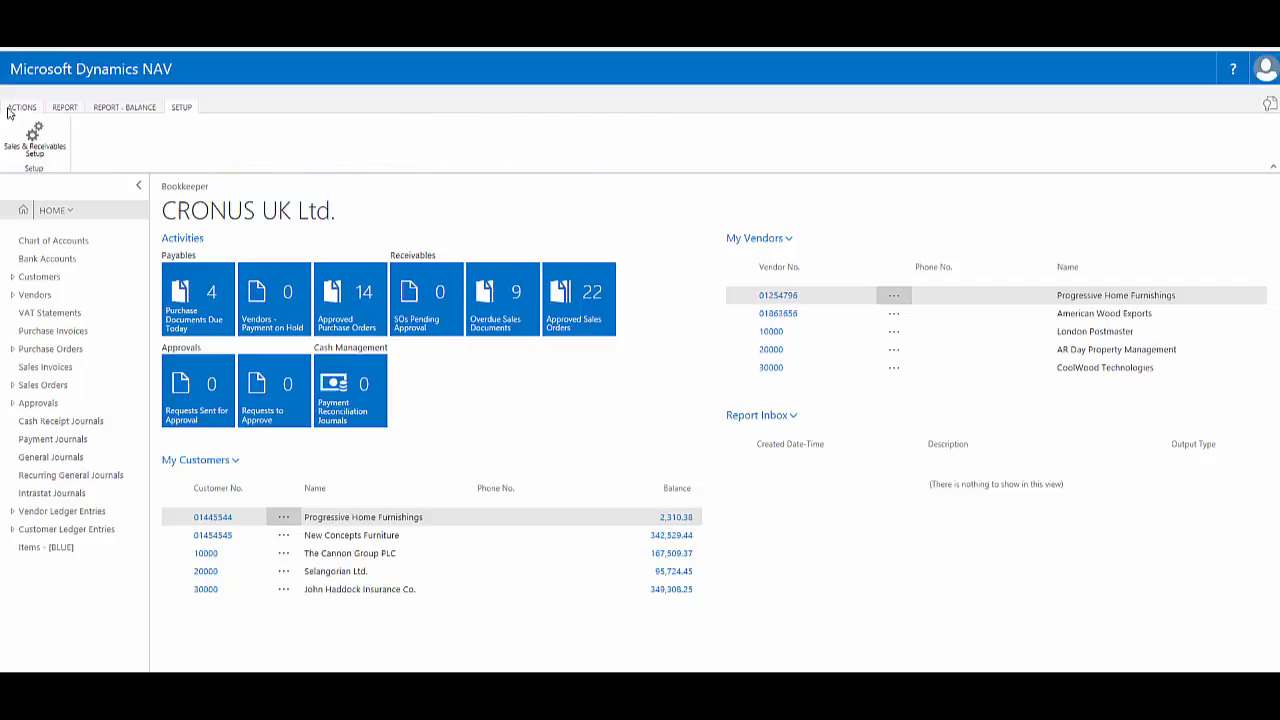
{"action": "left_click", "coordinate": [21, 107]}
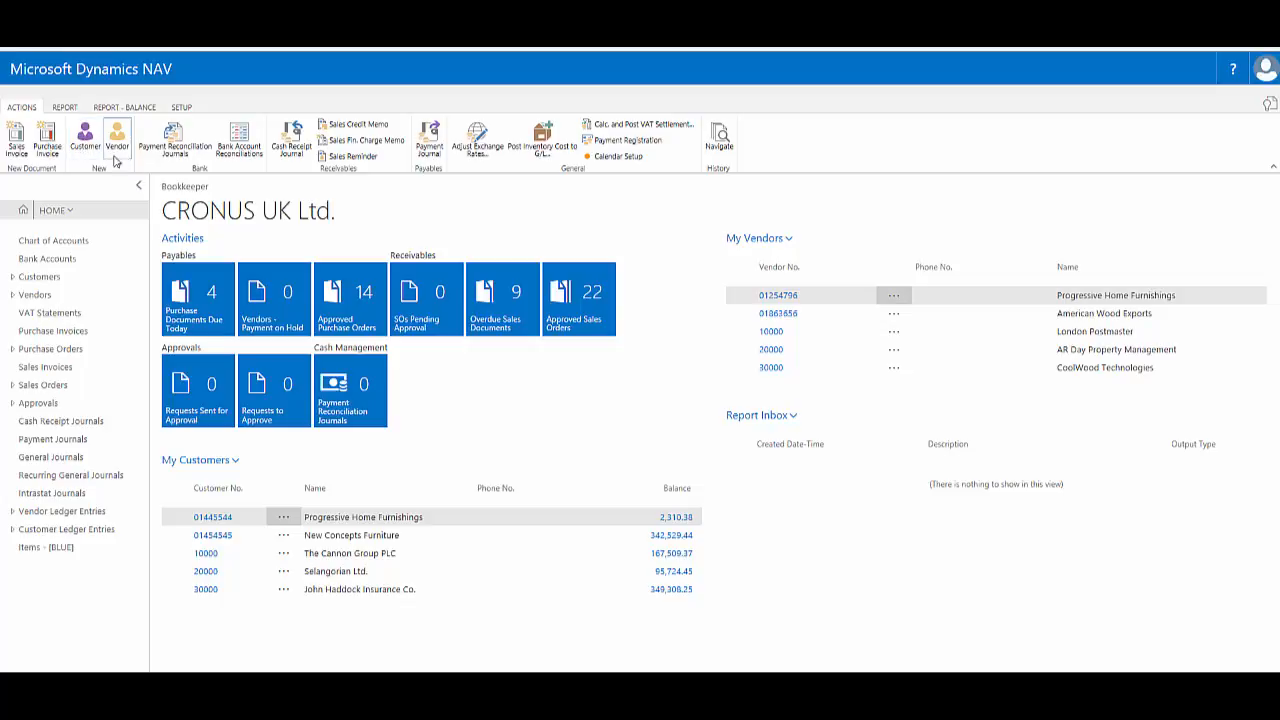
{"action": "mouse_move", "coordinate": [120, 173]}
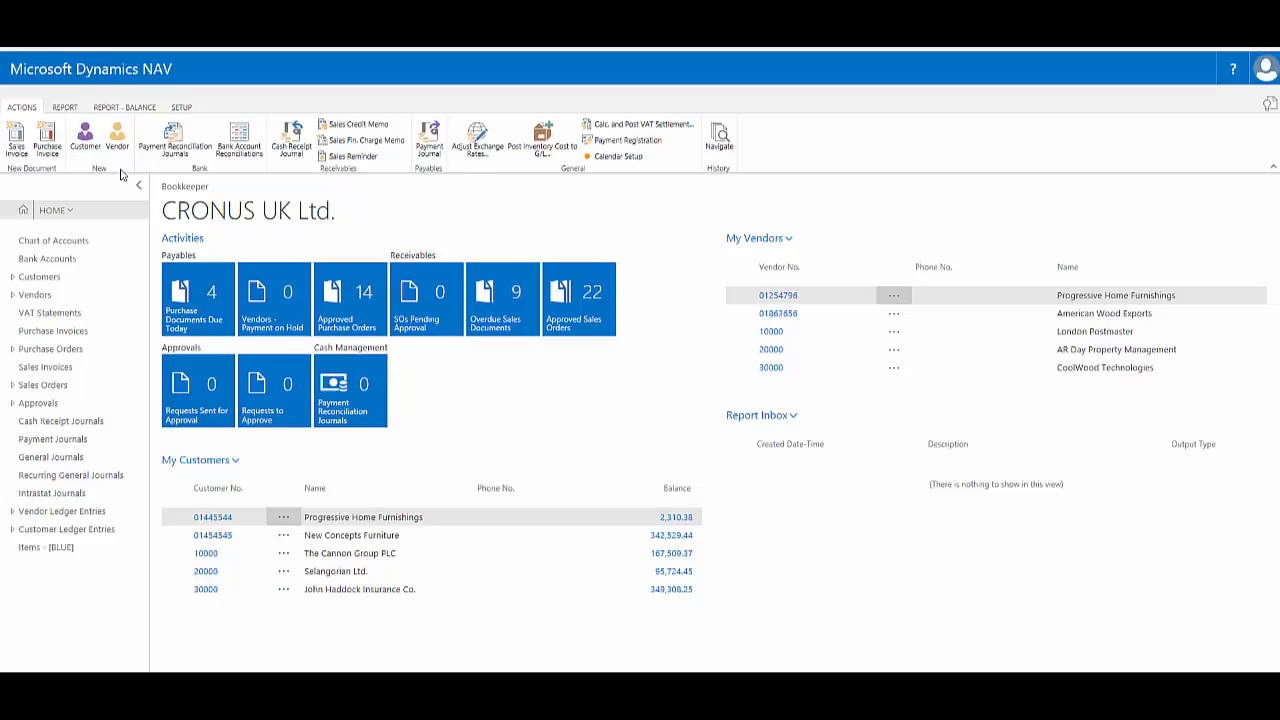
{"action": "mouse_move", "coordinate": [58, 187]}
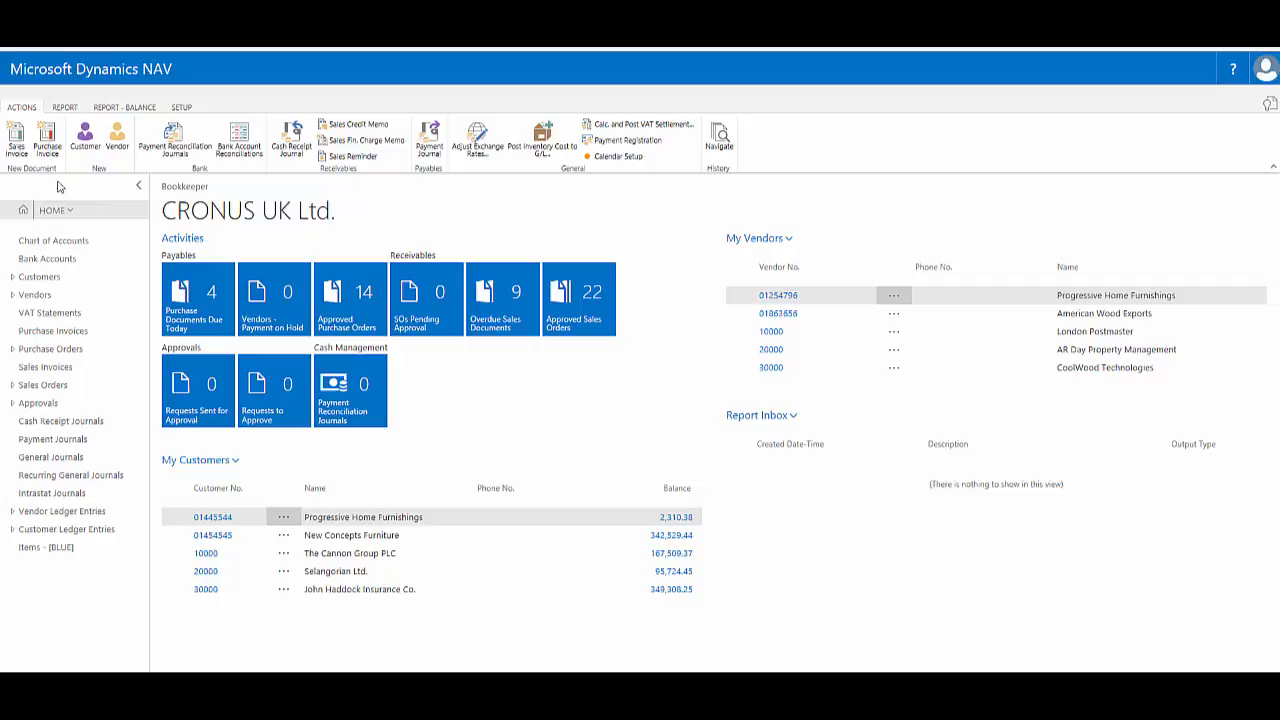
{"action": "mouse_move", "coordinate": [331, 176]}
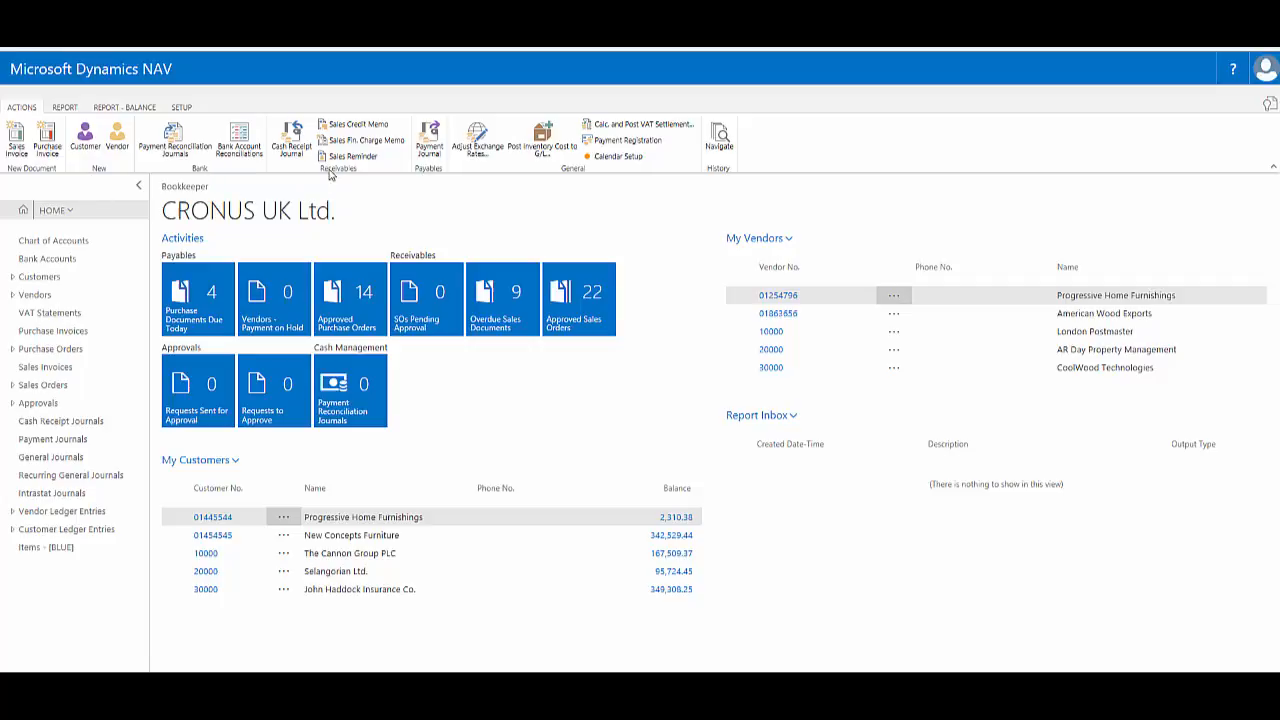
{"action": "mouse_move", "coordinate": [728, 176]}
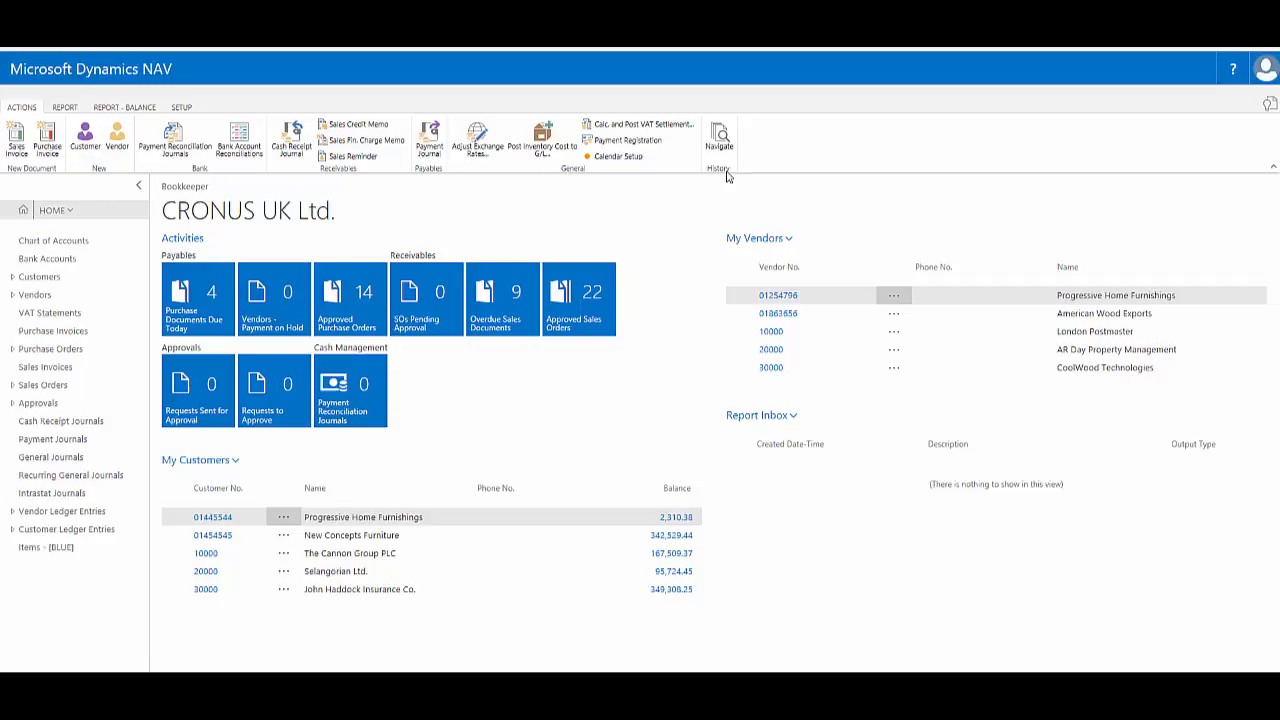
{"action": "mouse_move", "coordinate": [603, 185]}
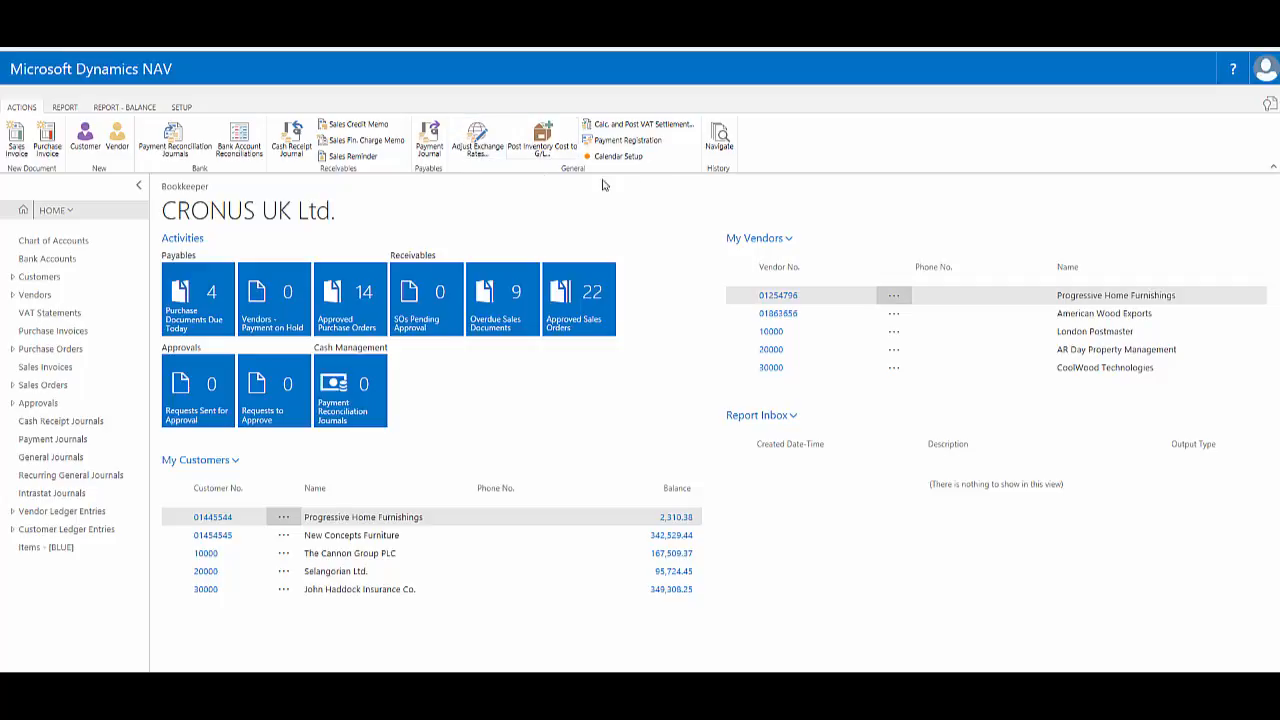
{"action": "mouse_move", "coordinate": [560, 173]}
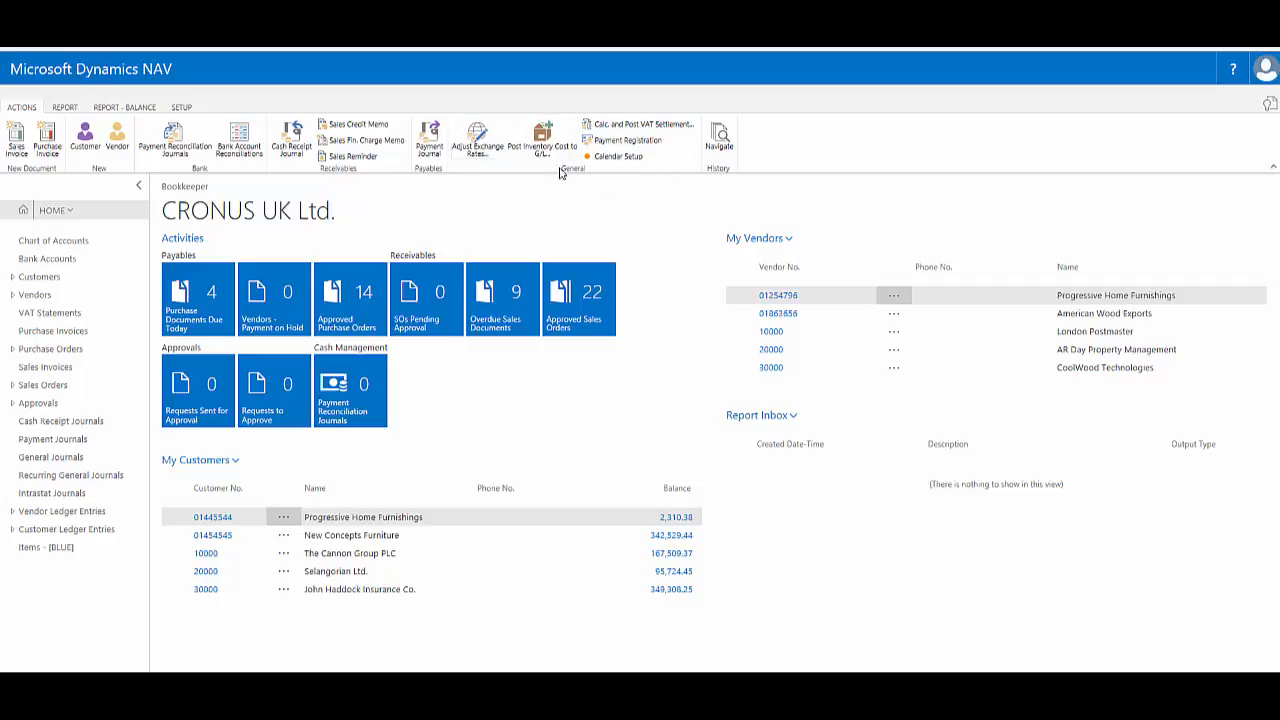
{"action": "mouse_move", "coordinate": [467, 176]}
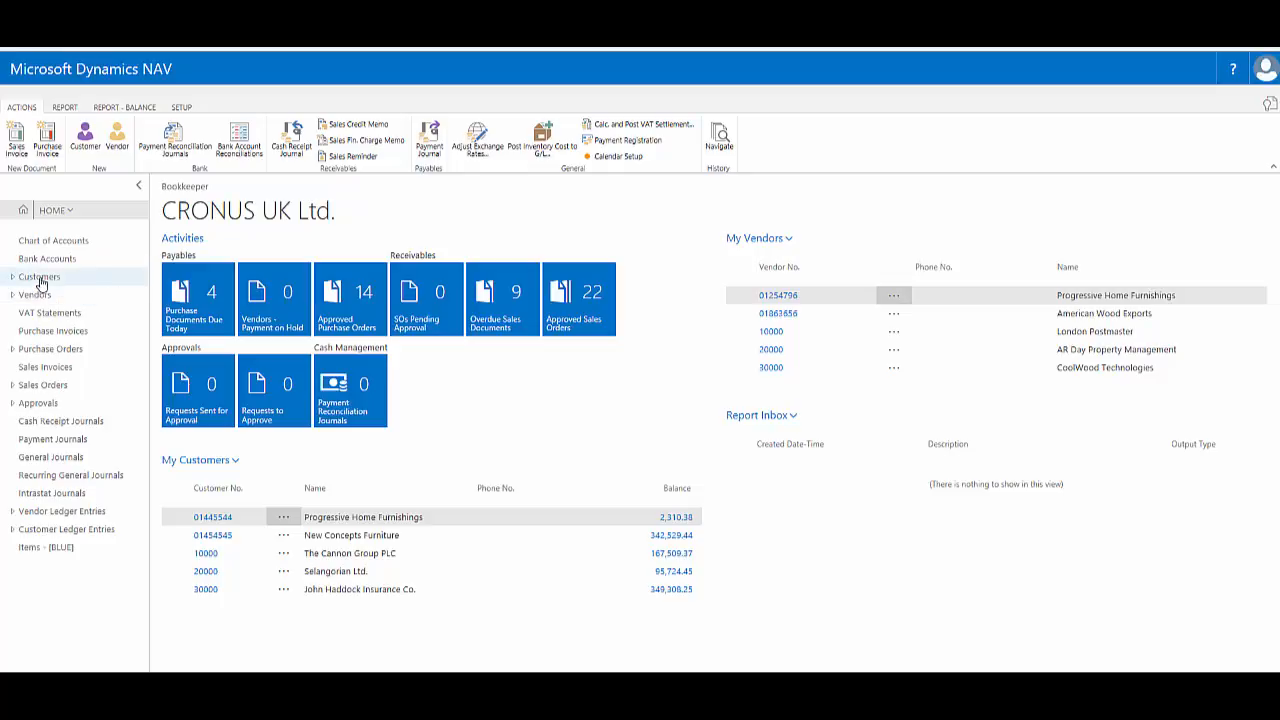
- Open Customers from the navigation pane and show its Home ribbon commands
{"action": "left_click", "coordinate": [40, 277]}
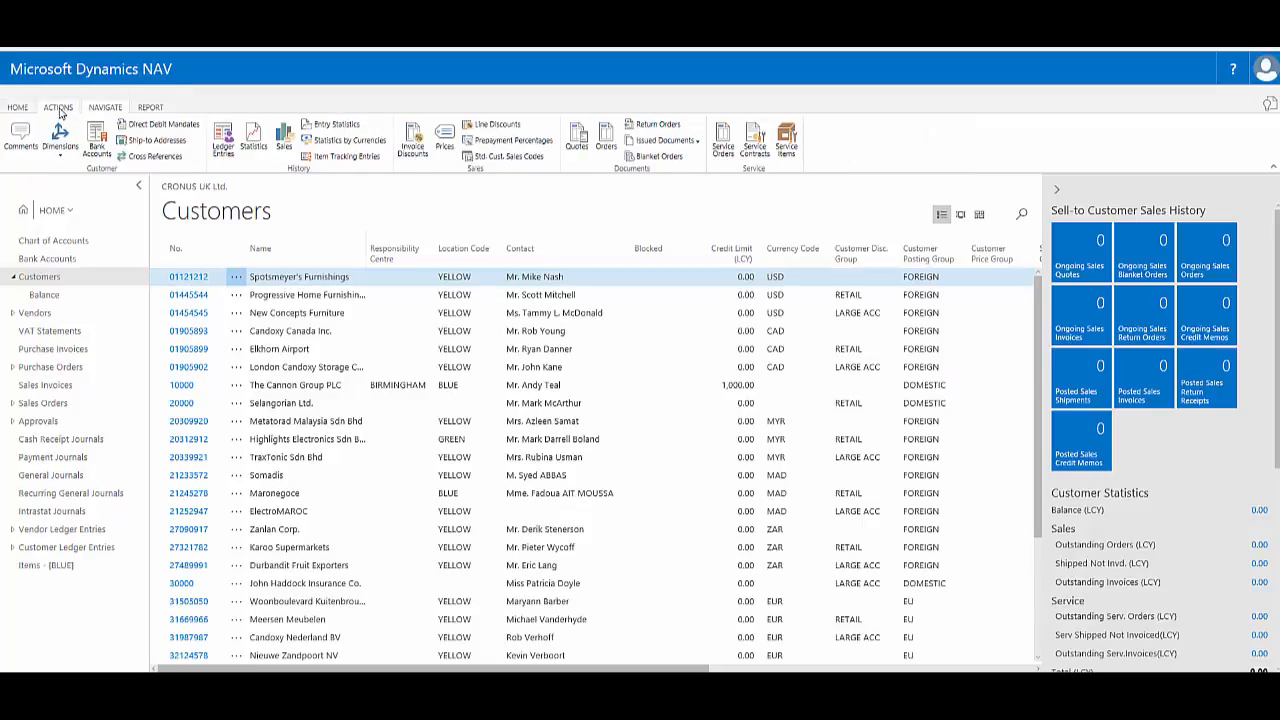
{"action": "left_click", "coordinate": [17, 107]}
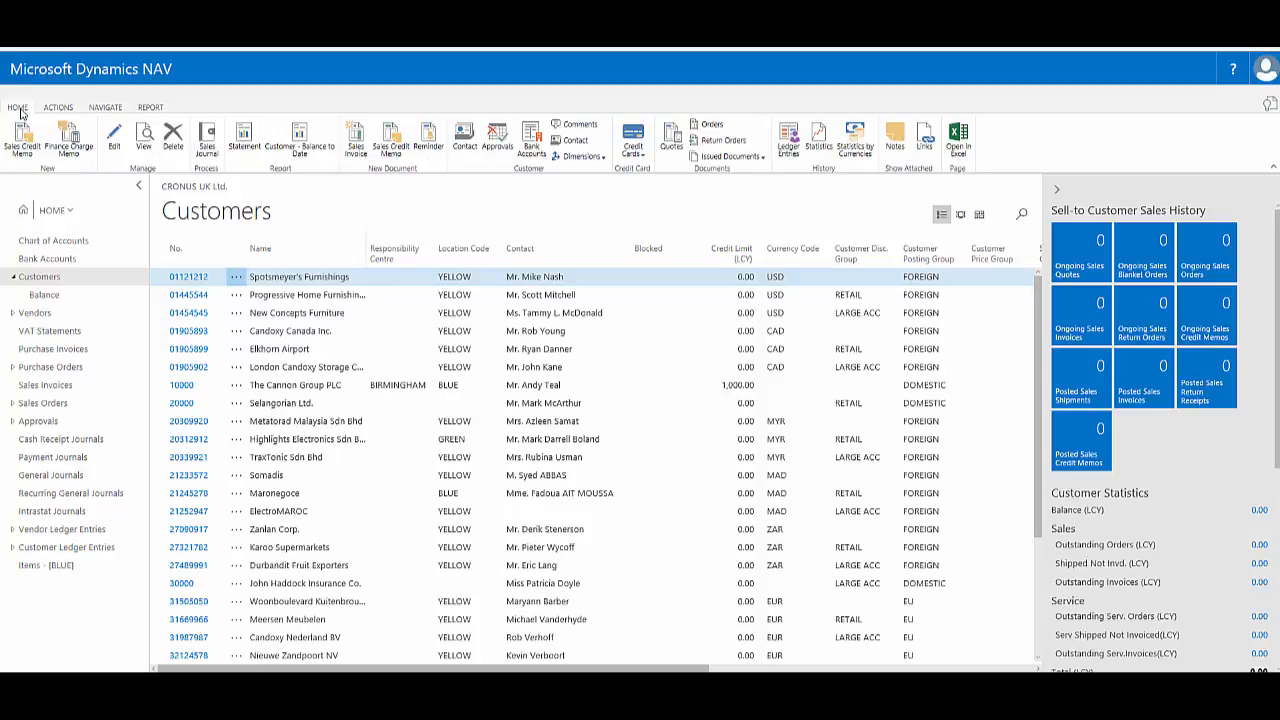
{"action": "mouse_move", "coordinate": [1060, 145]}
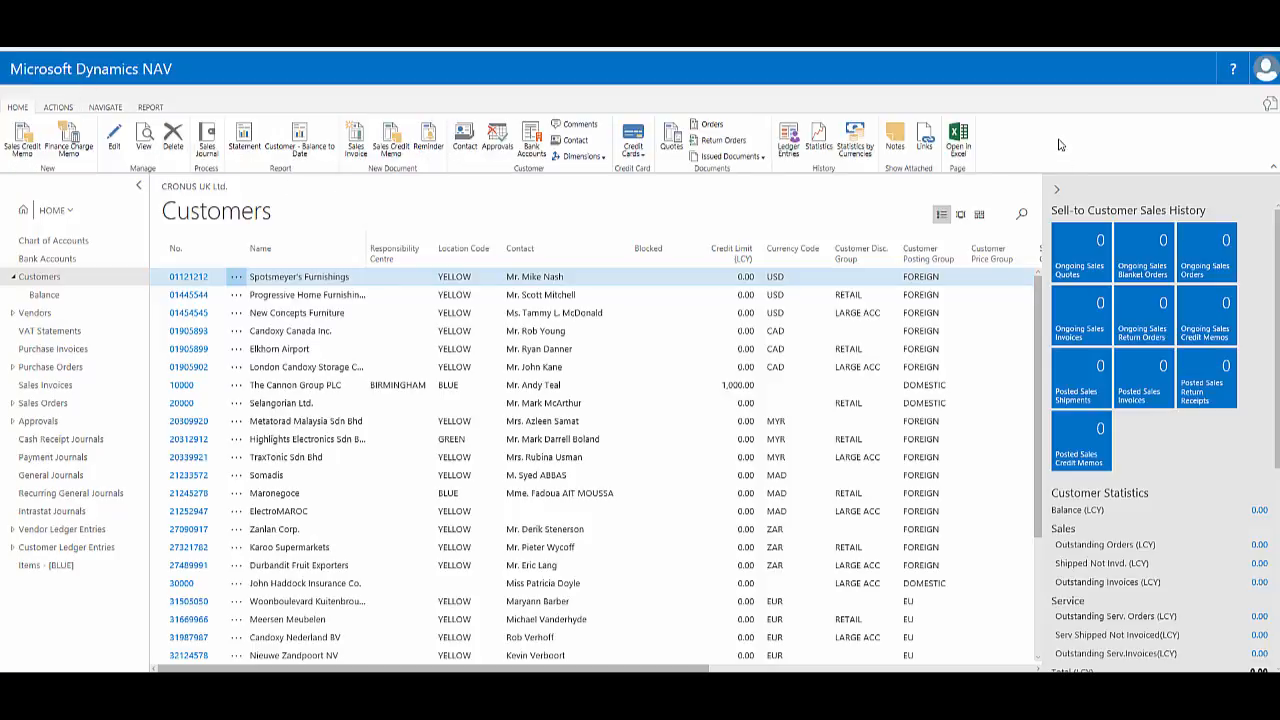
{"action": "mouse_move", "coordinate": [1176, 157]}
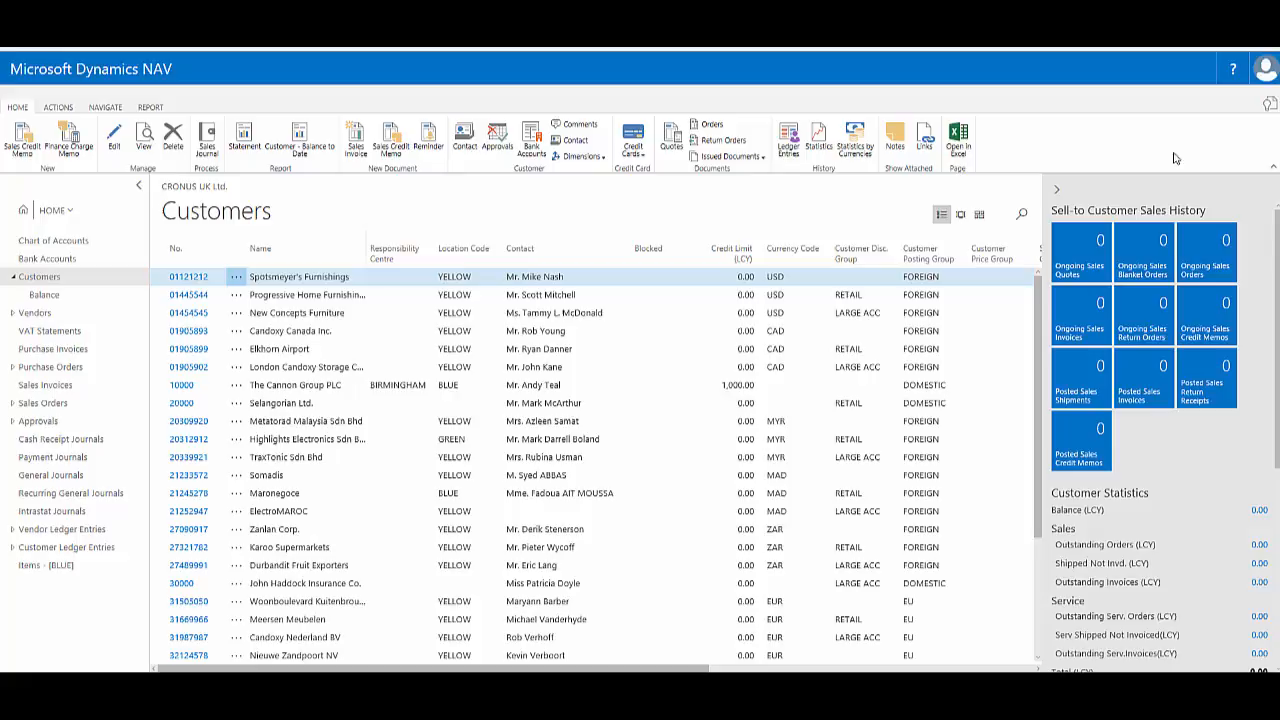
{"action": "mouse_move", "coordinate": [1273, 170]}
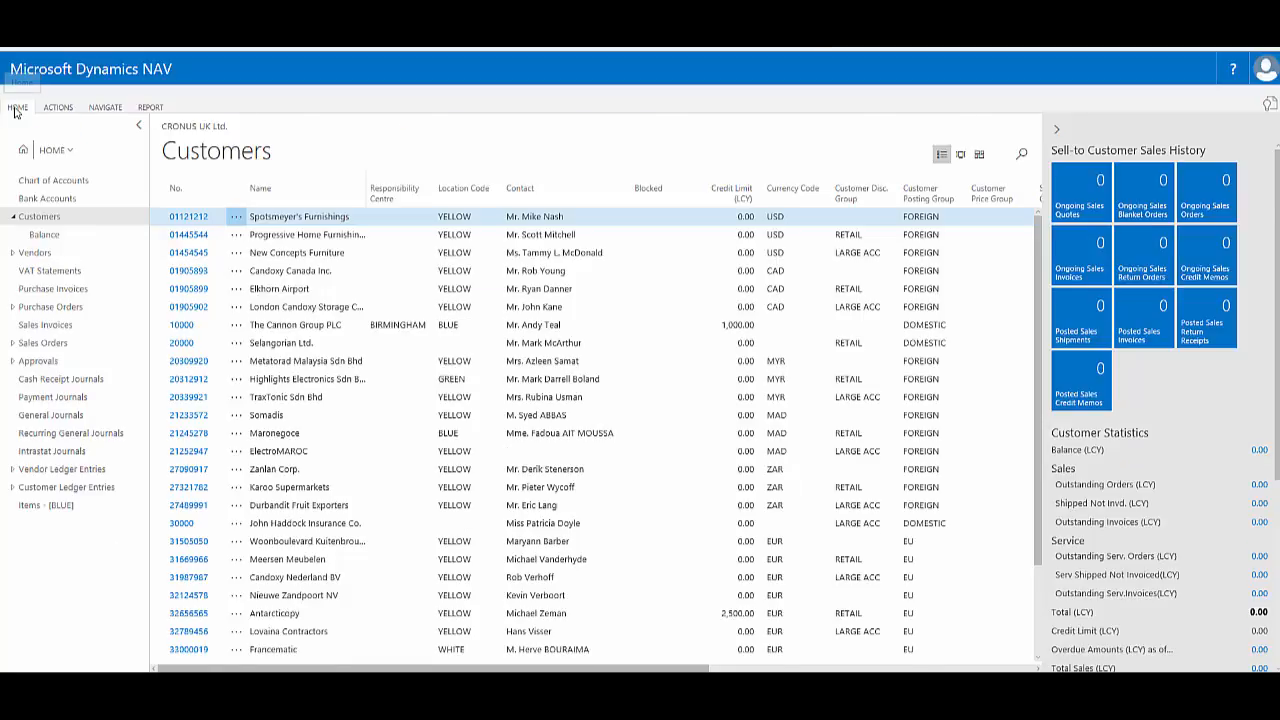
- Re-expand the Customers Home ribbon, sign out, and choose Sign in again
{"action": "left_click", "coordinate": [17, 107]}
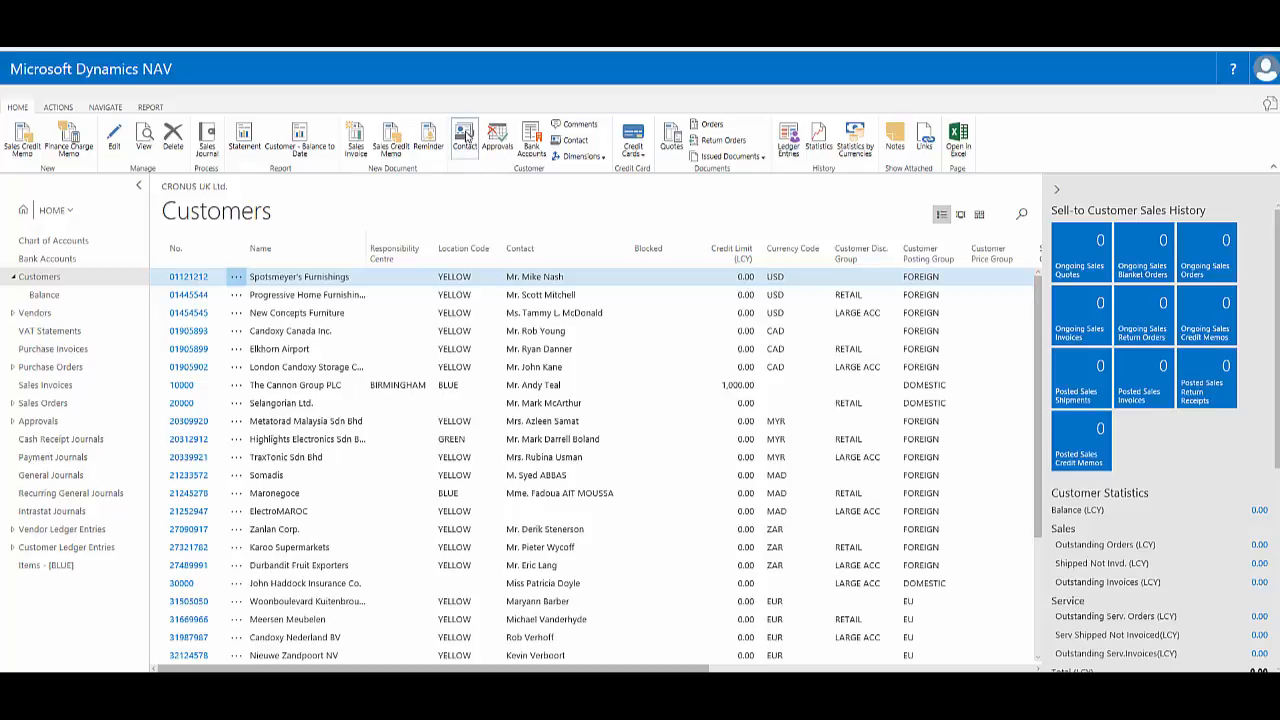
{"action": "mouse_move", "coordinate": [485, 170]}
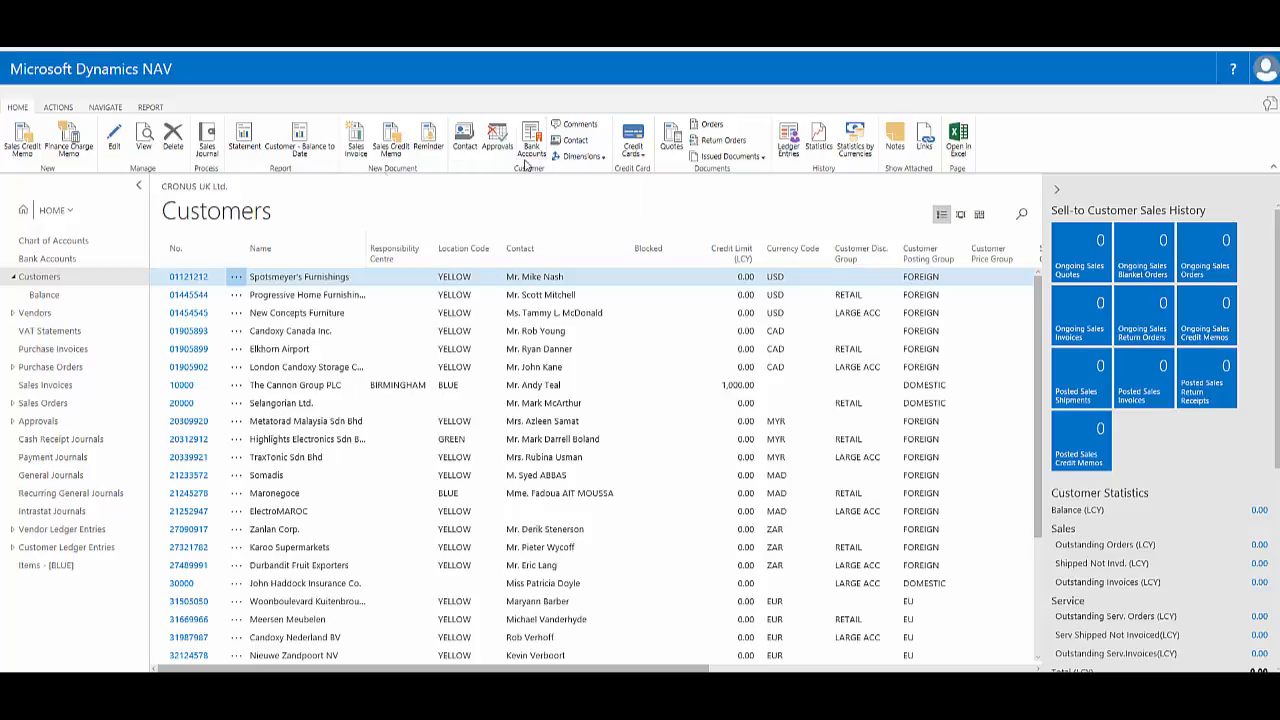
{"action": "mouse_move", "coordinate": [1270, 97]}
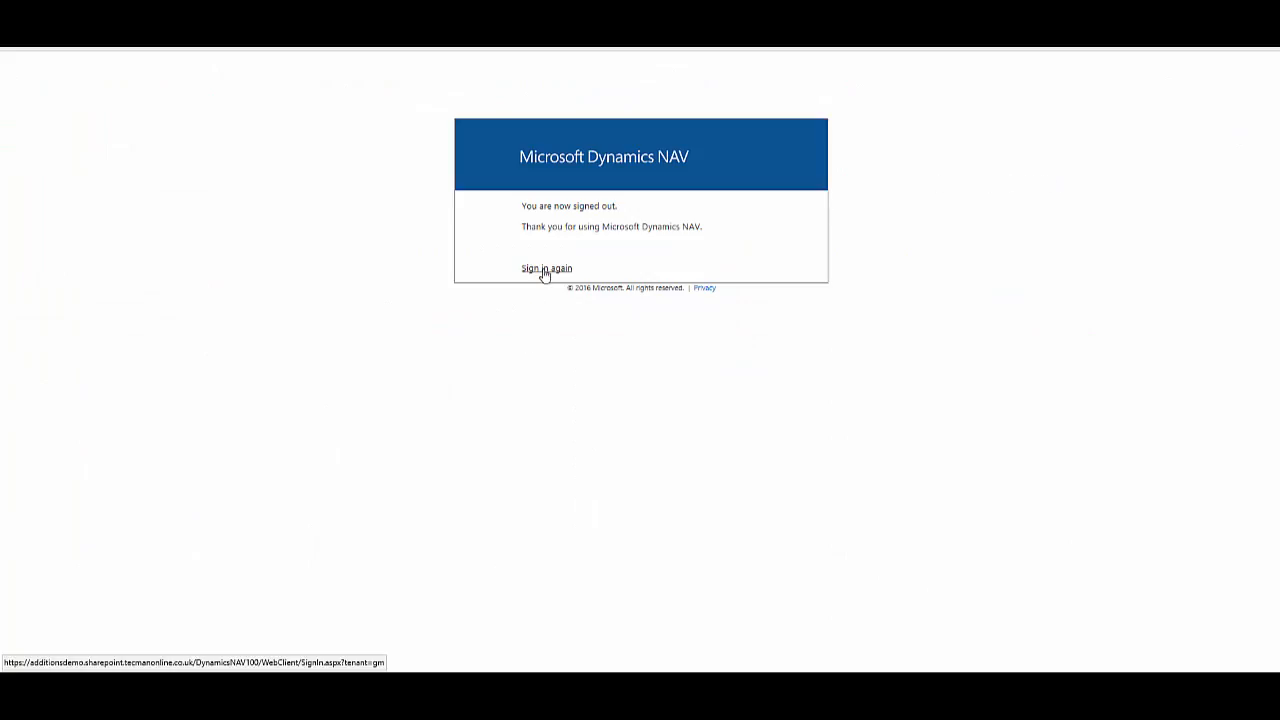
{"action": "mouse_move", "coordinate": [543, 276]}
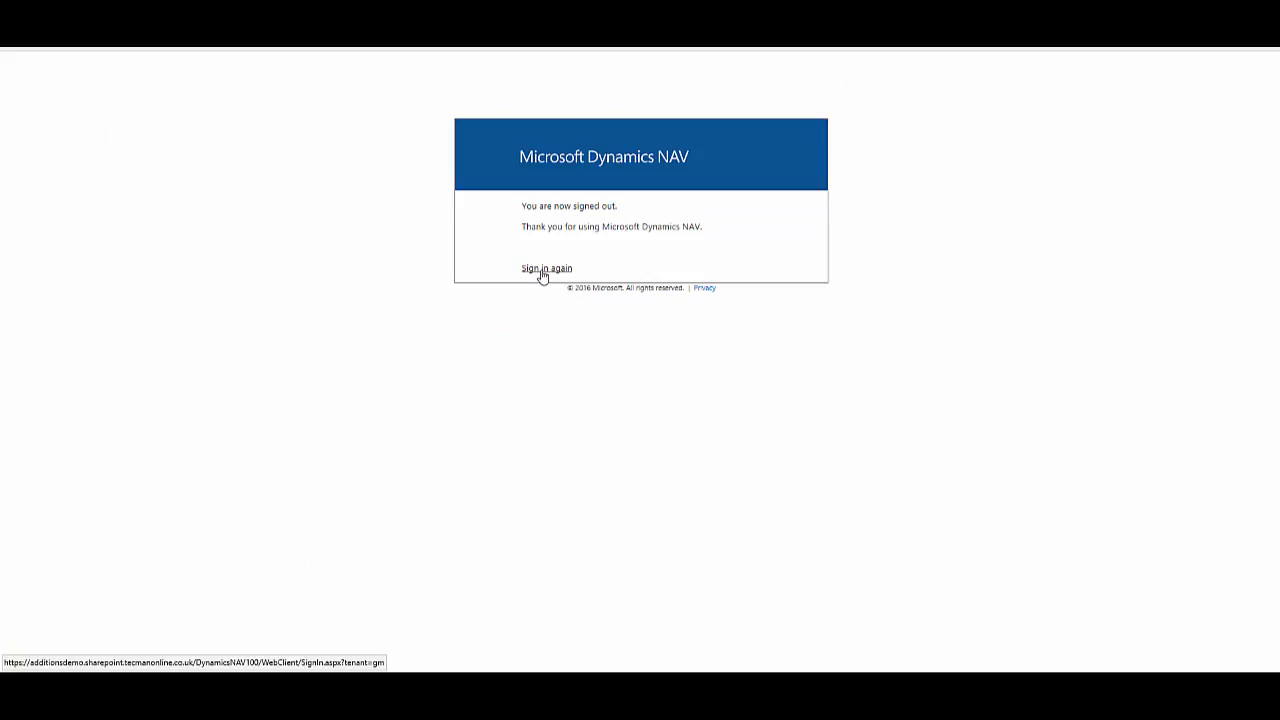
{"action": "left_click", "coordinate": [546, 268]}
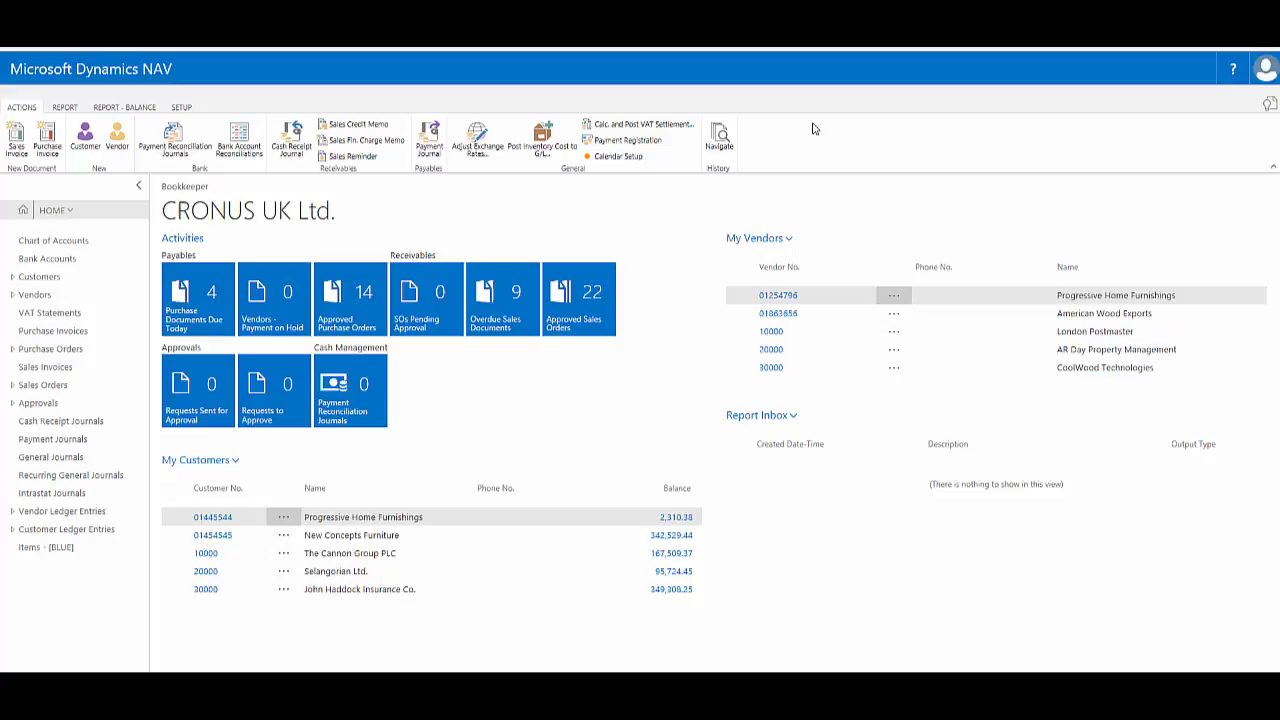
{"action": "mouse_move", "coordinate": [779, 122]}
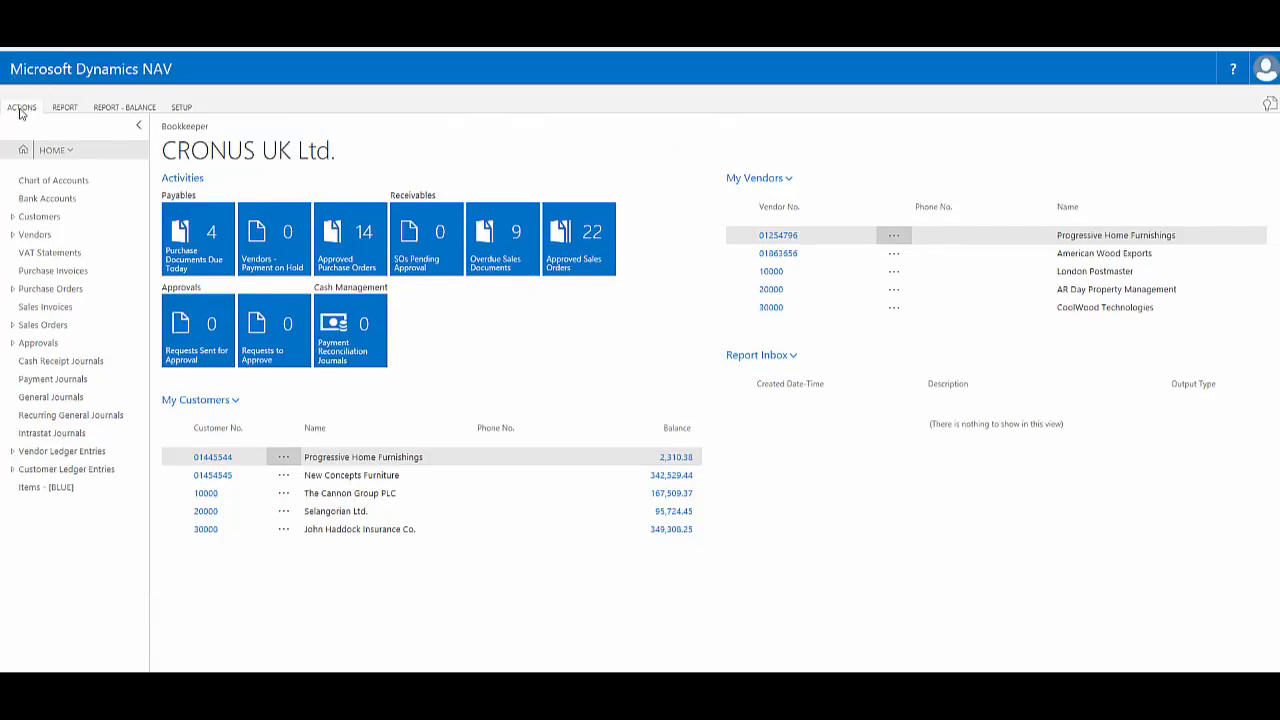
- Expand the Bookkeeper role centre's Actions ribbon tab
{"action": "left_click", "coordinate": [22, 107]}
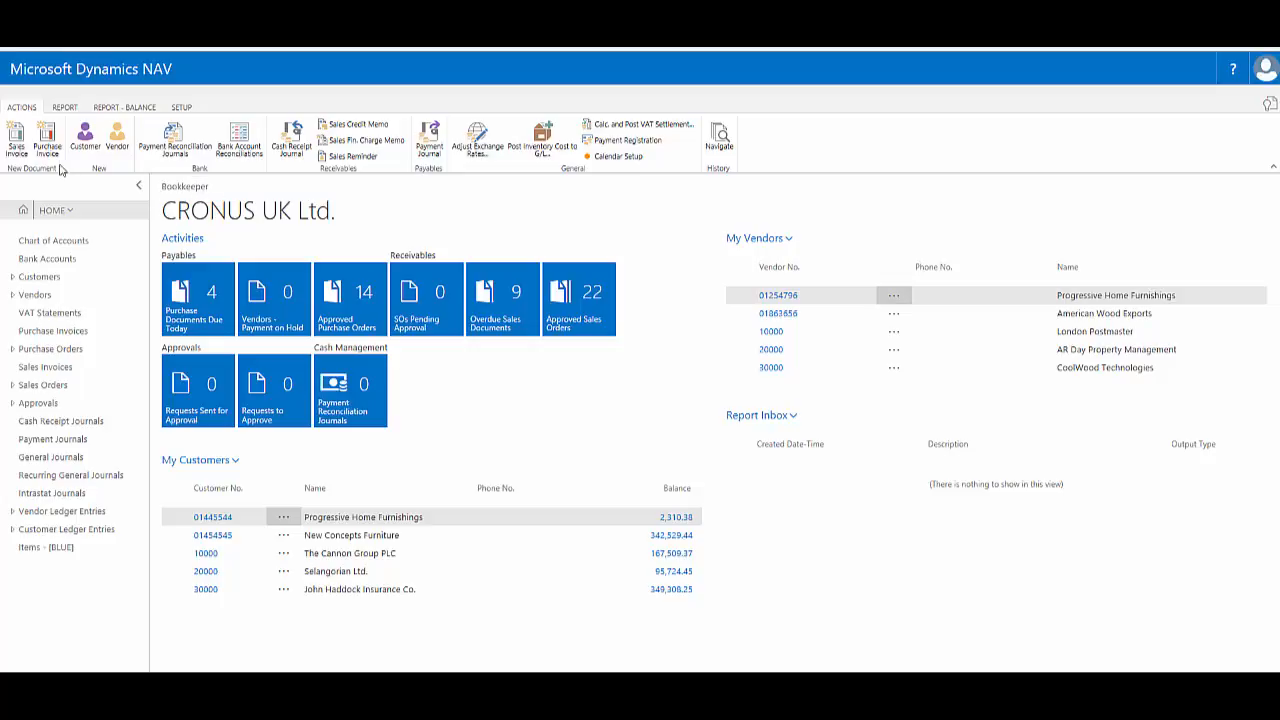
{"action": "mouse_move", "coordinate": [240, 118]}
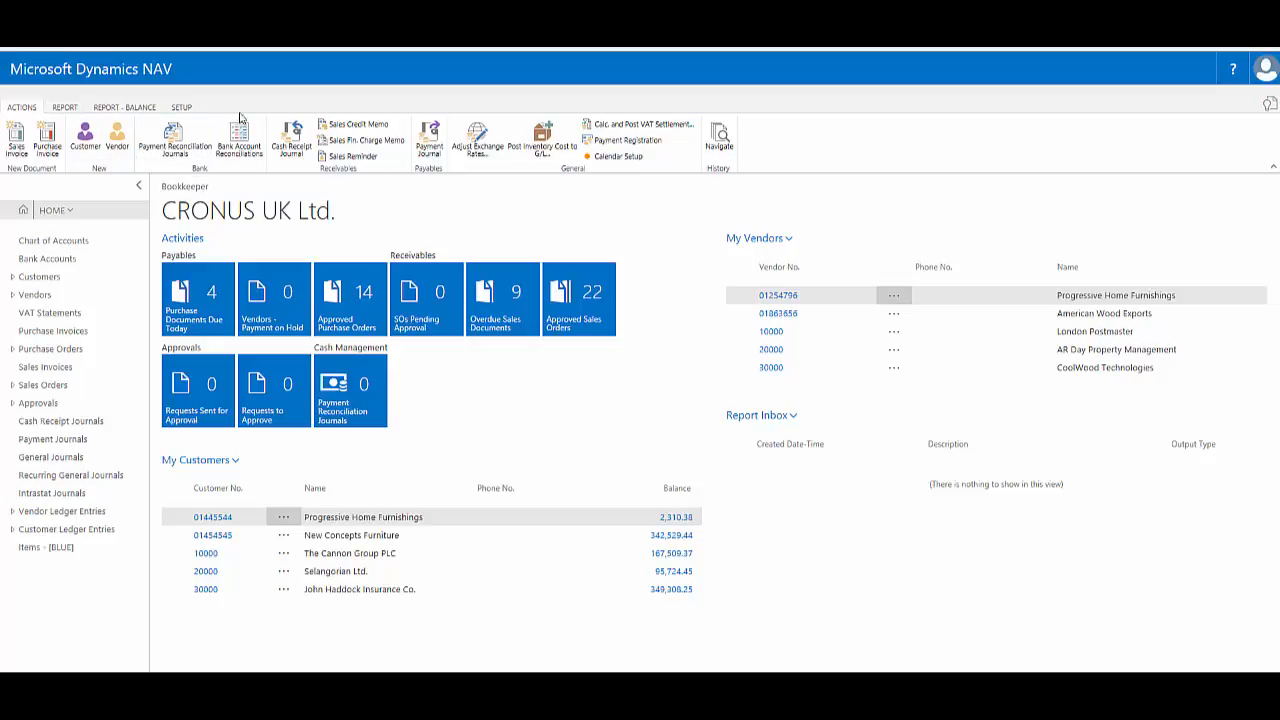
{"action": "mouse_move", "coordinate": [1244, 93]}
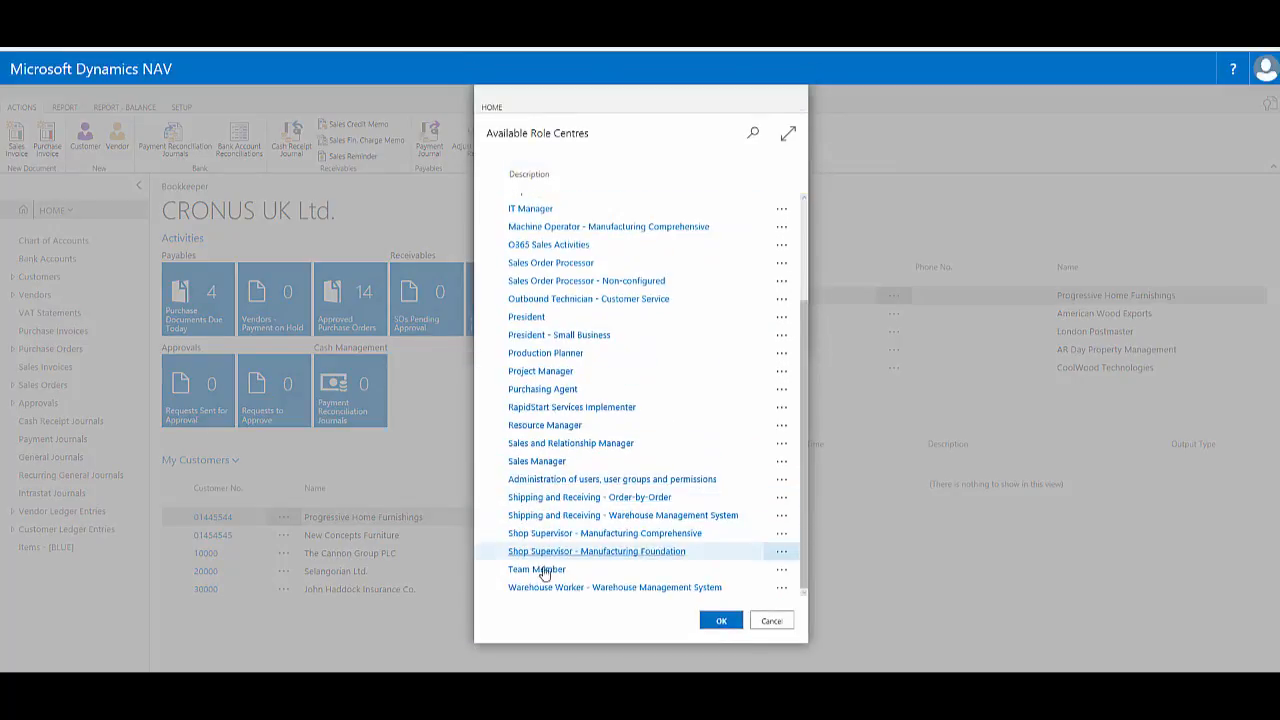
- Select Warehouse Worker - Warehouse Management System as role centre and confirm the sign-out notice
{"action": "left_click", "coordinate": [720, 620]}
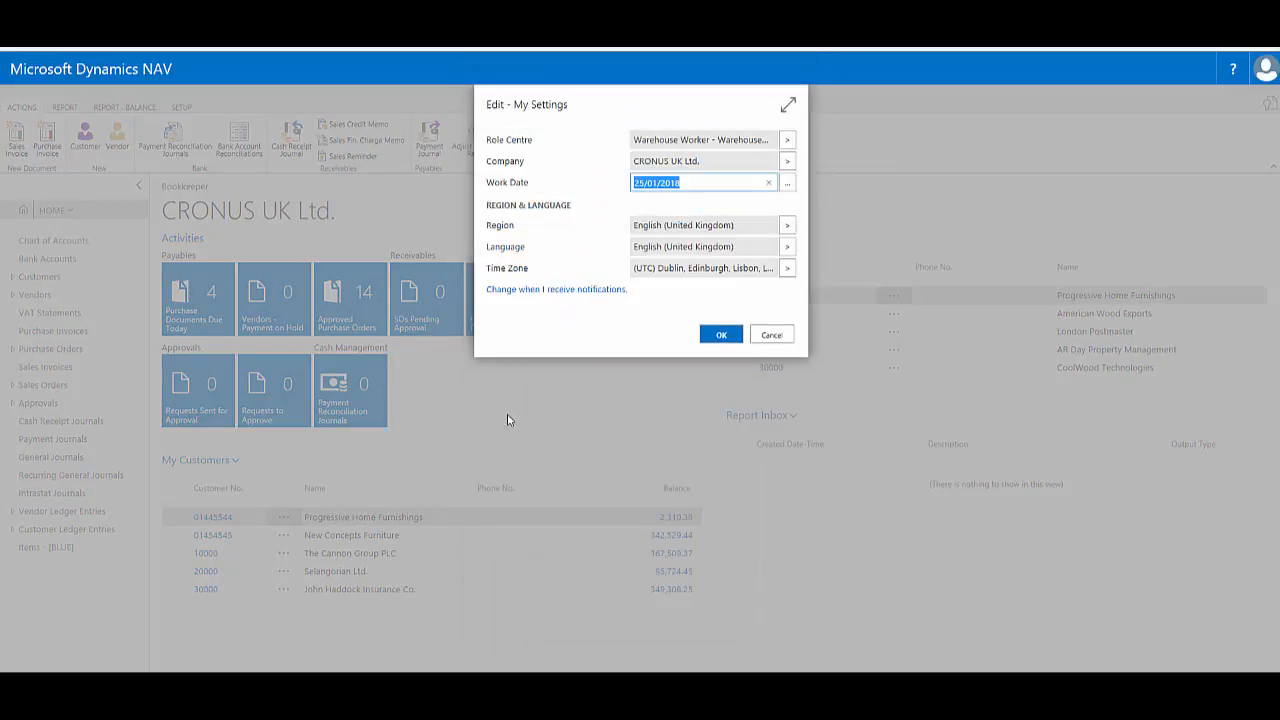
{"action": "left_click", "coordinate": [720, 334]}
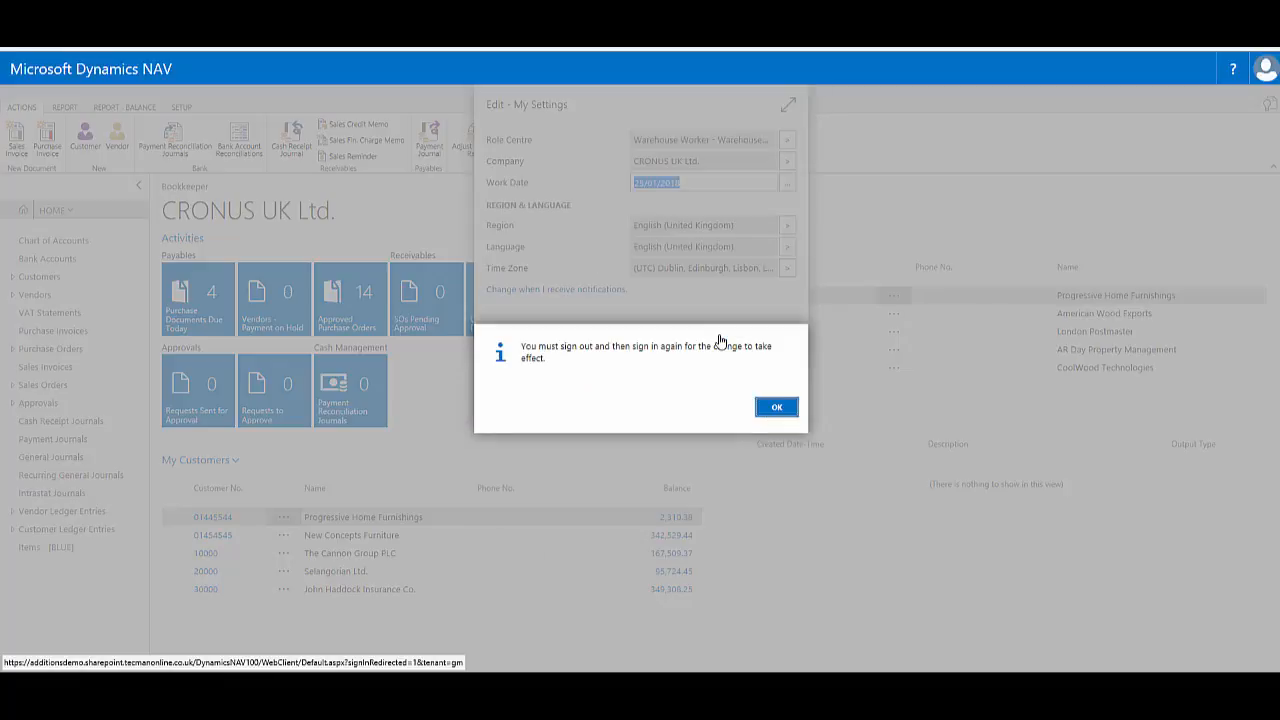
{"action": "left_click", "coordinate": [776, 406]}
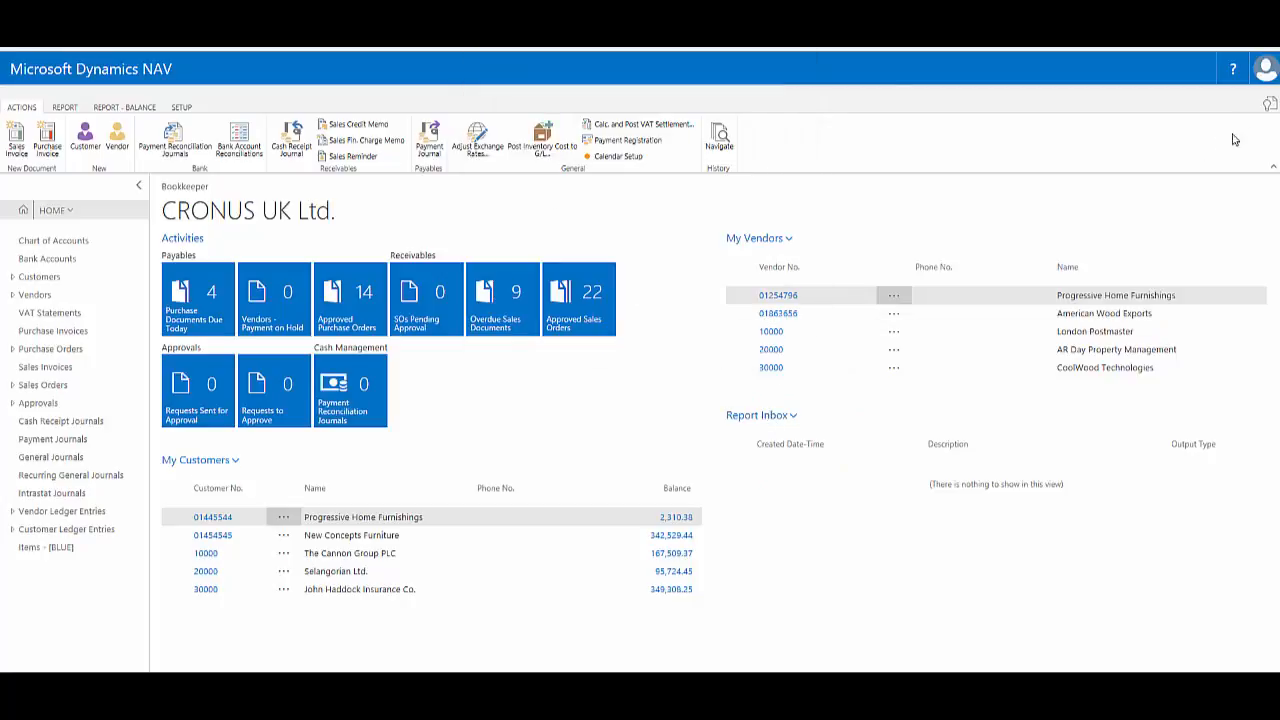
- Sign out from the user menu and sign back in
{"action": "left_click", "coordinate": [1265, 68]}
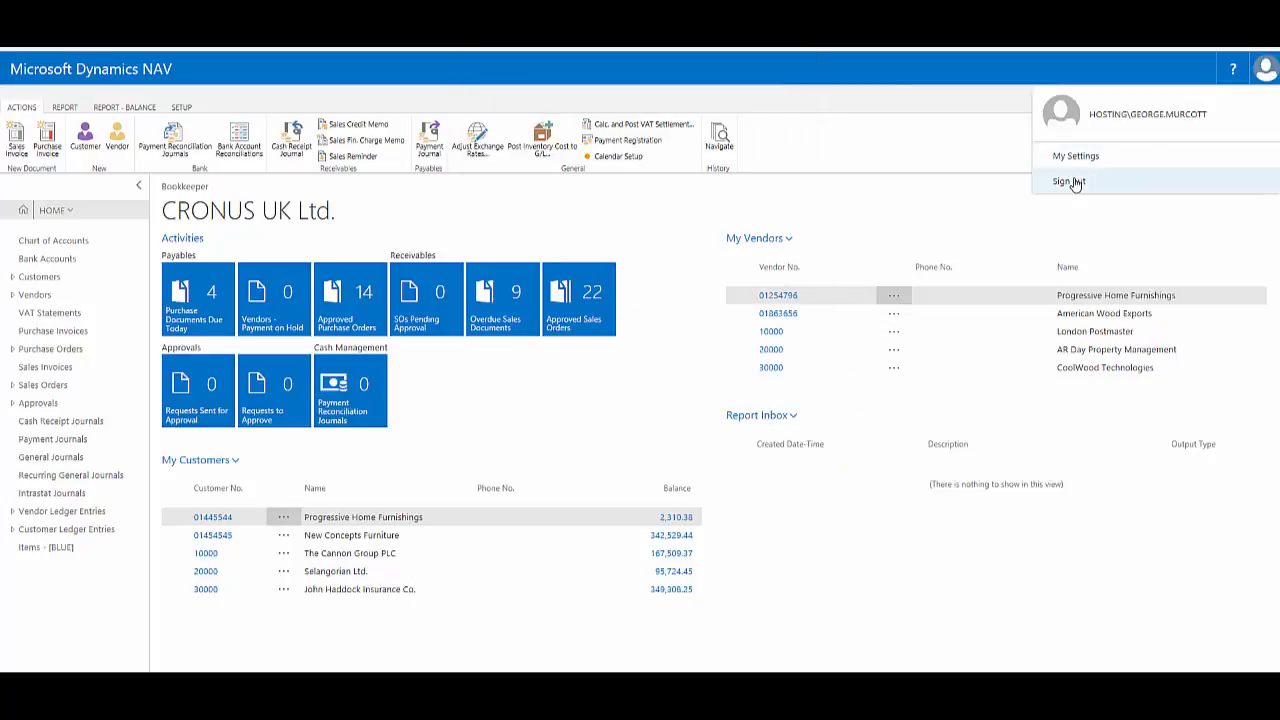
{"action": "left_click", "coordinate": [1069, 181]}
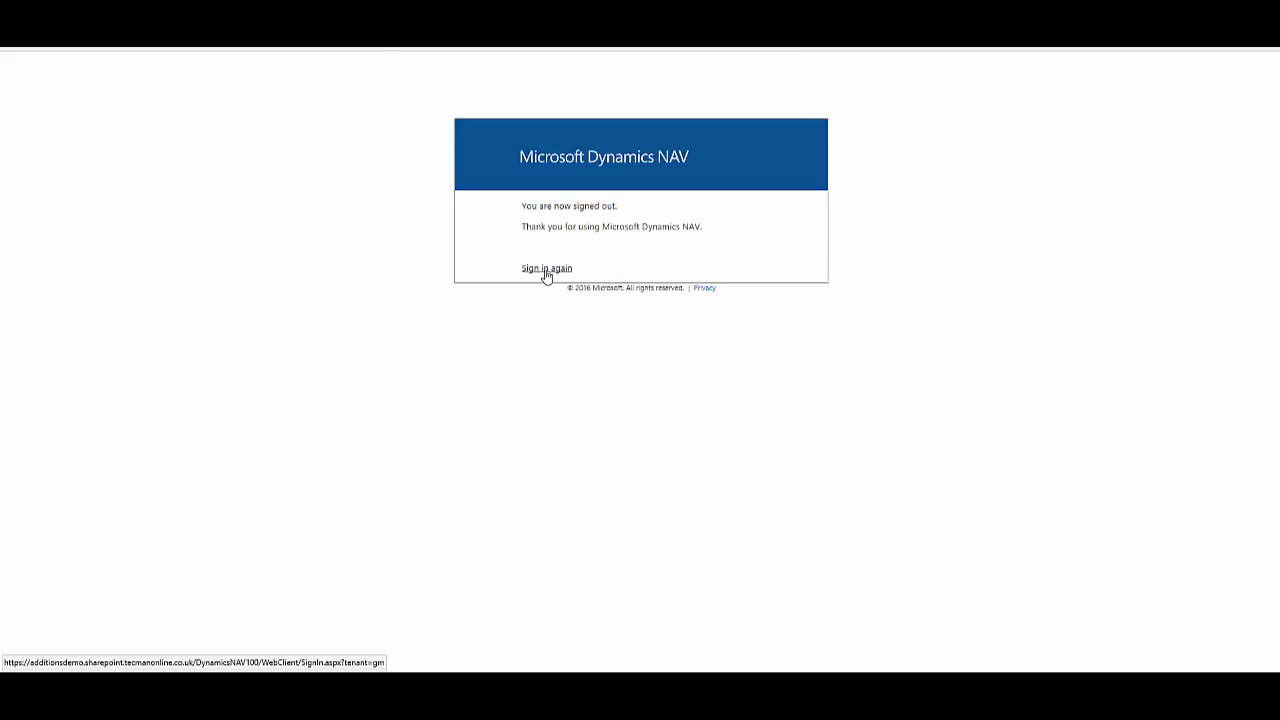
{"action": "left_click", "coordinate": [546, 268]}
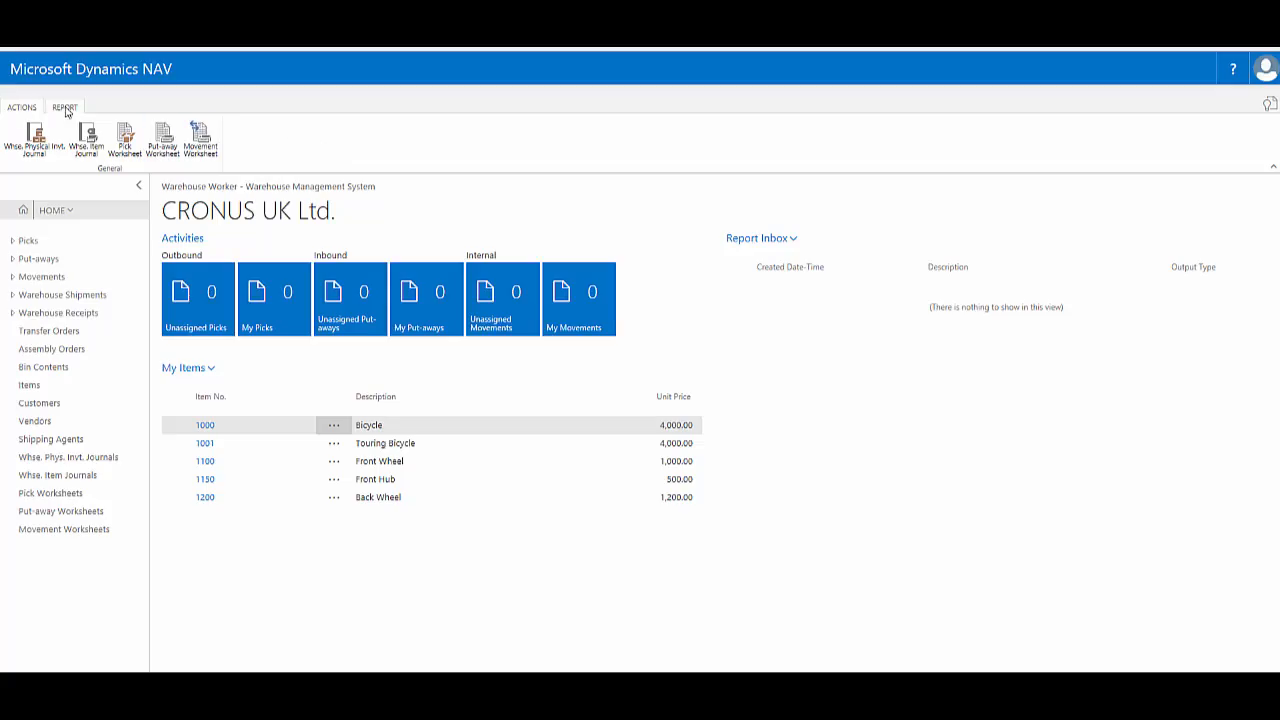
- View the Warehouse Worker Report tab, then open the Customers list
{"action": "left_click", "coordinate": [64, 106]}
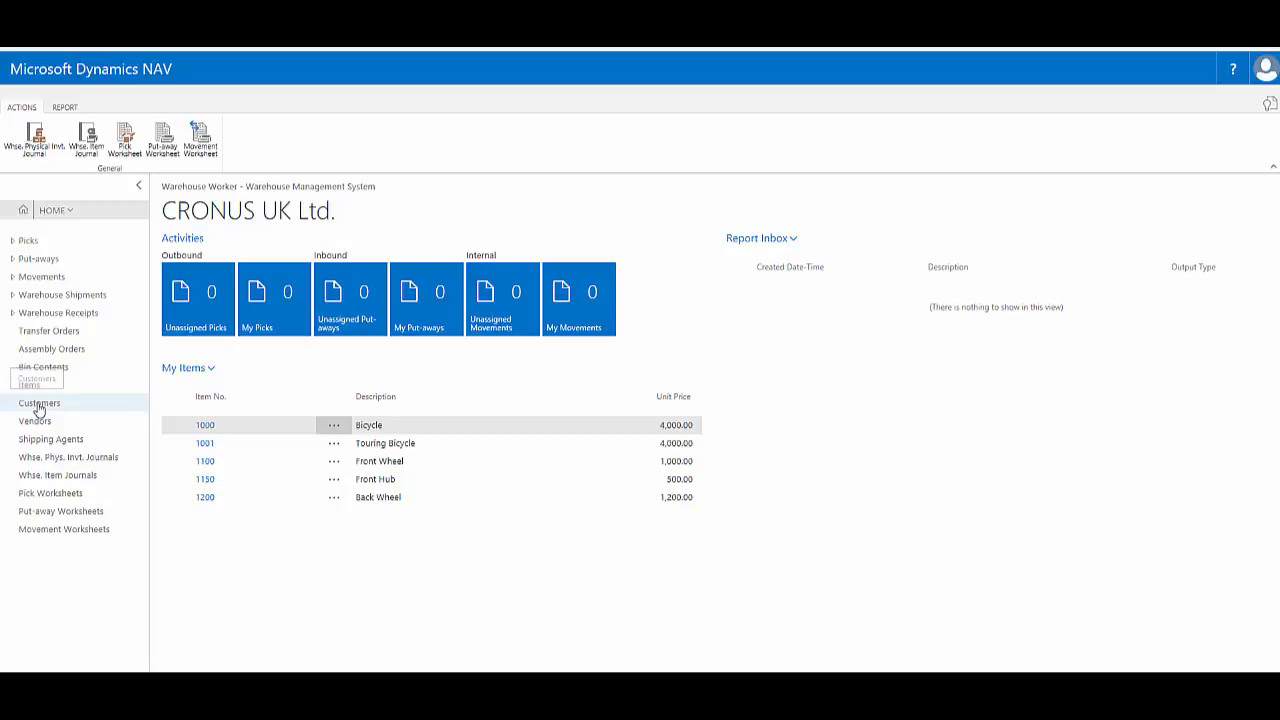
{"action": "left_click", "coordinate": [39, 402]}
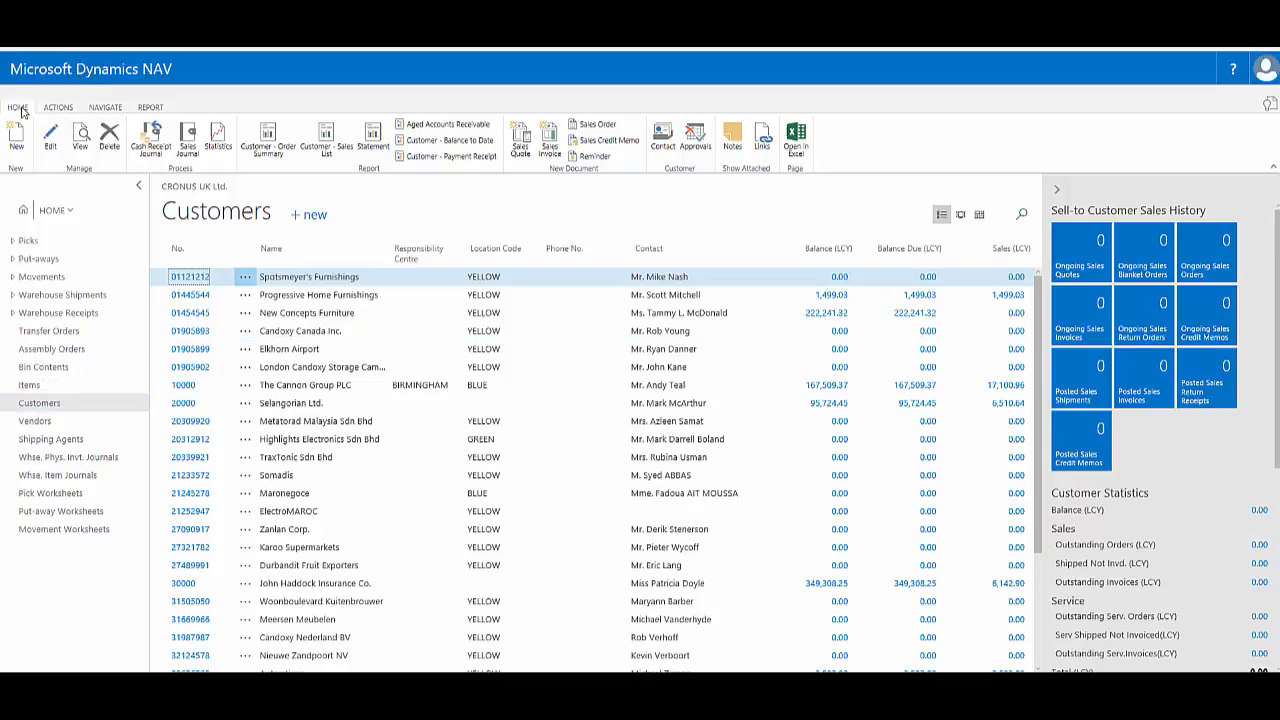
- Show the Customers Navigate tab, then its Report tab
{"action": "left_click", "coordinate": [104, 107]}
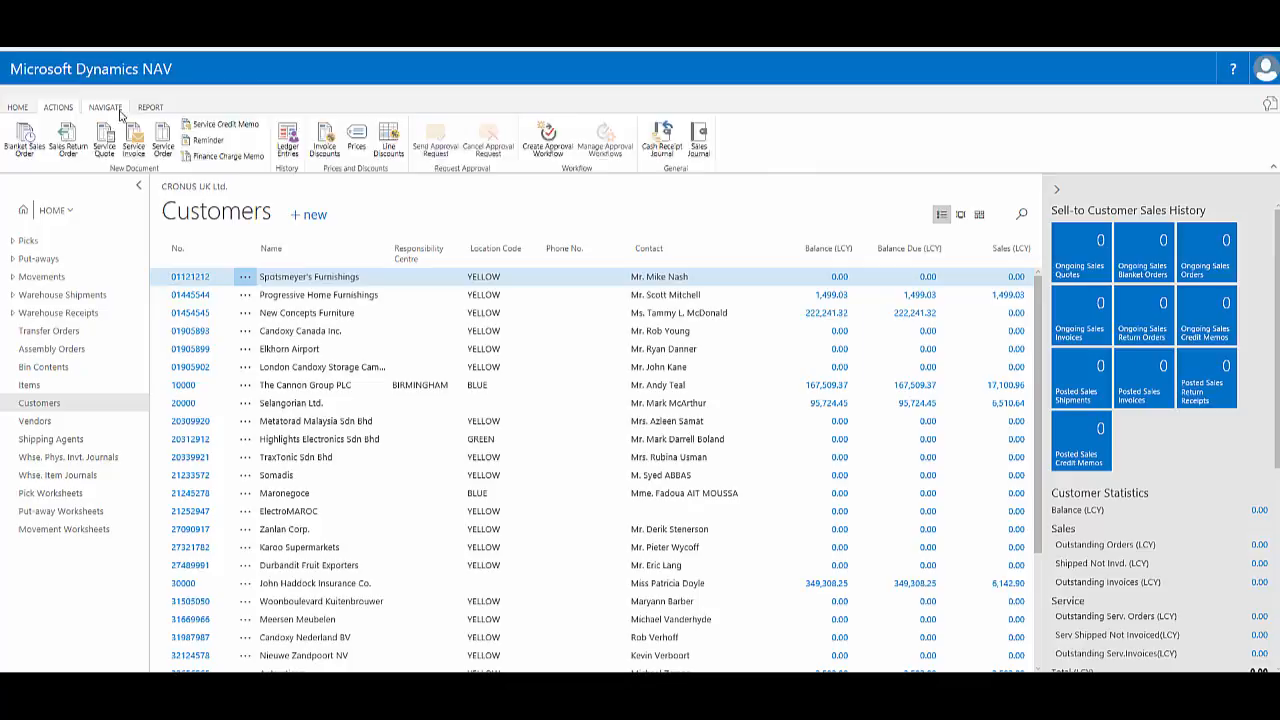
{"action": "left_click", "coordinate": [149, 107]}
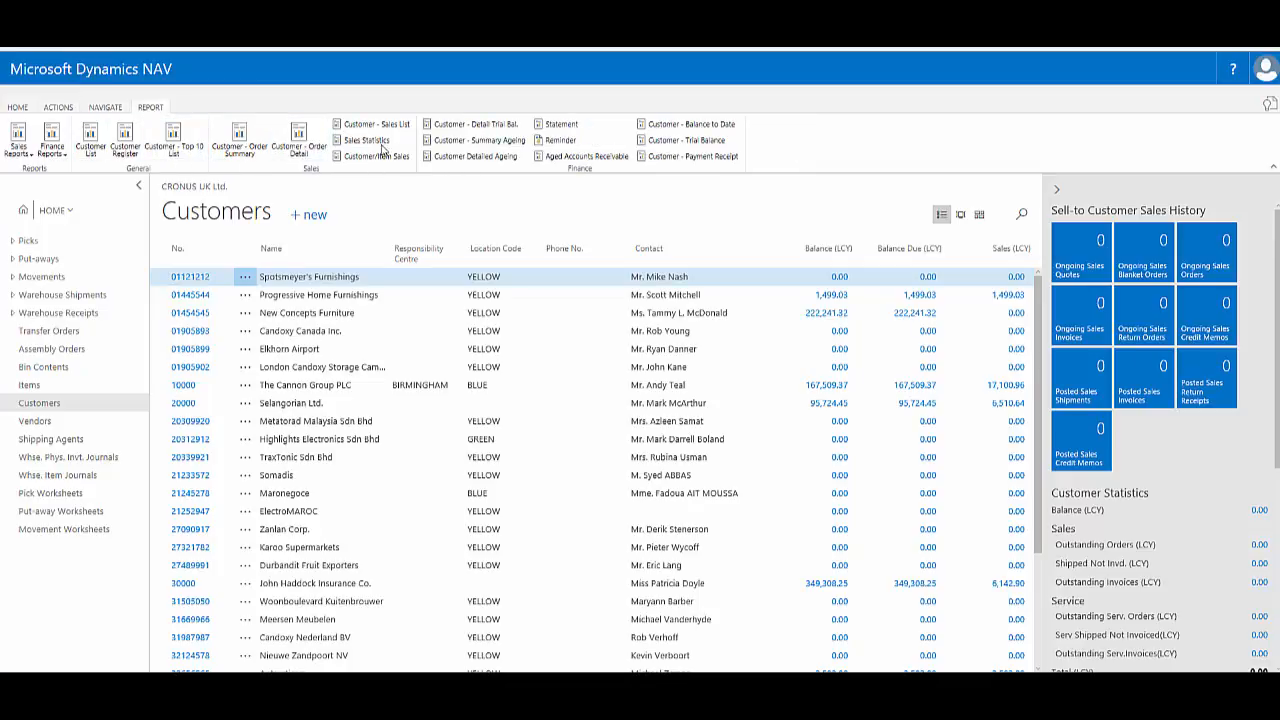
{"action": "mouse_move", "coordinate": [308, 196]}
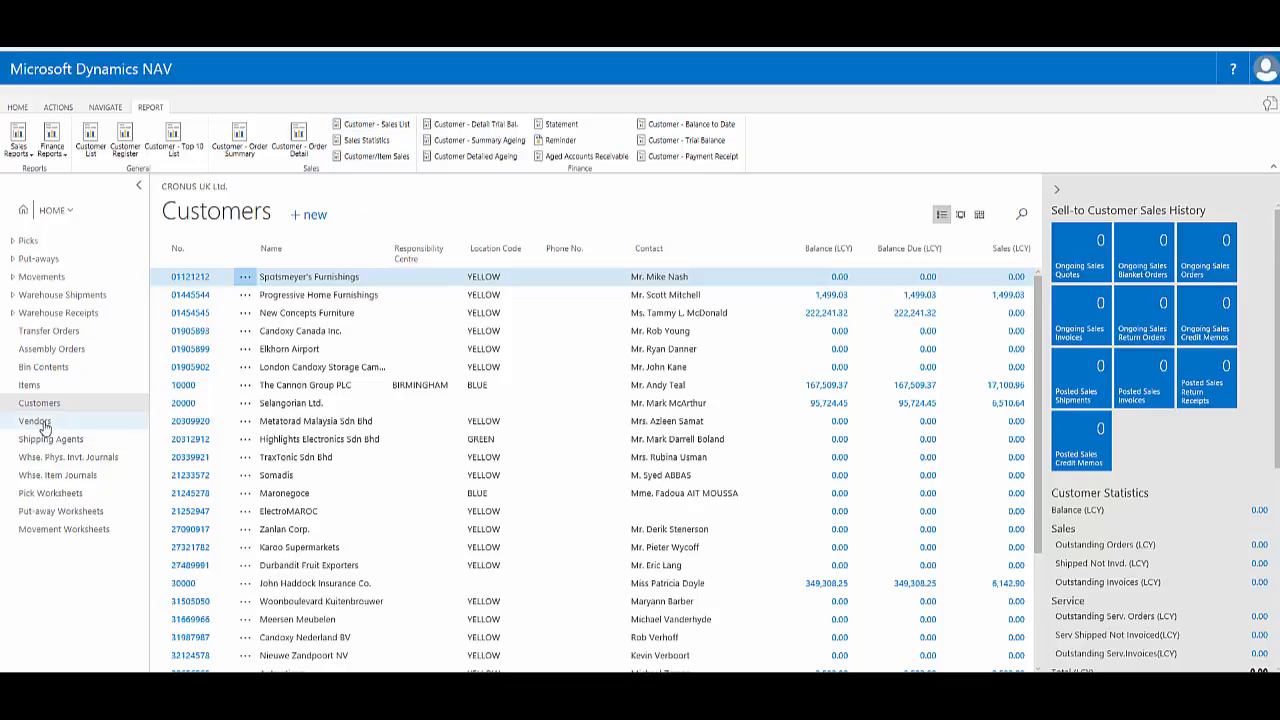
- Open Vendors, view its Report commands, and open the user menu
{"action": "left_click", "coordinate": [35, 421]}
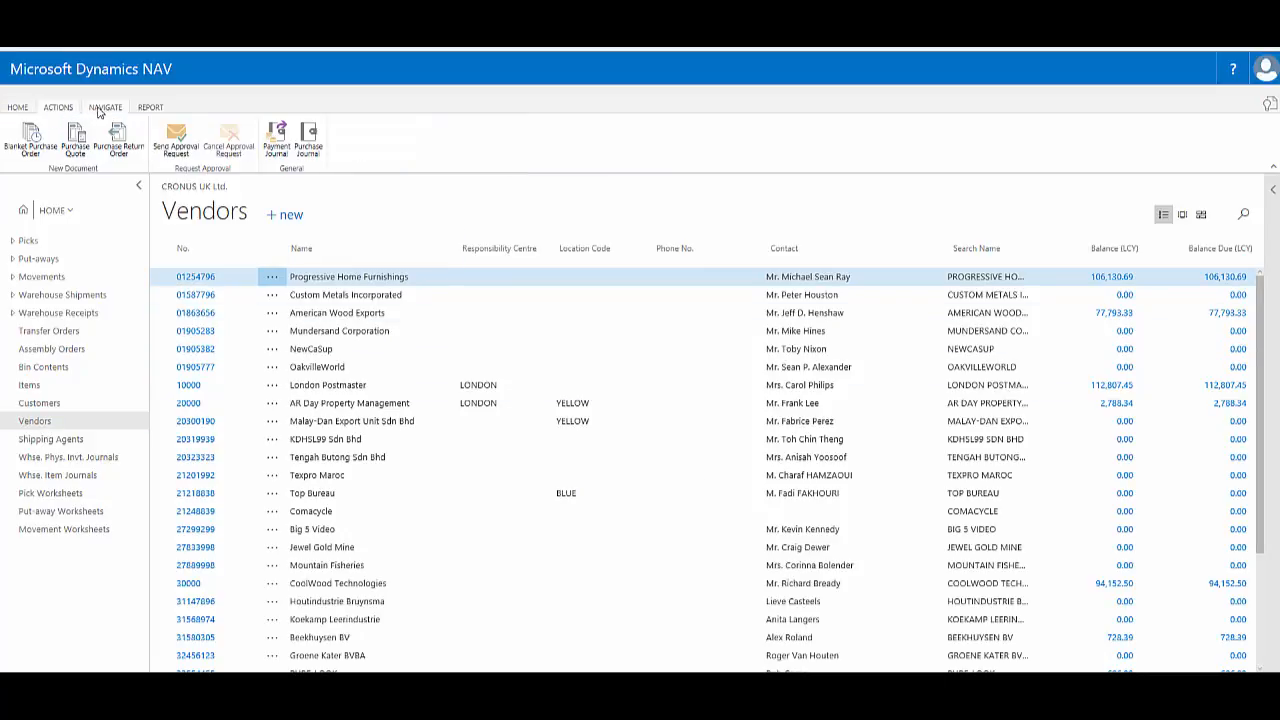
{"action": "left_click", "coordinate": [149, 107]}
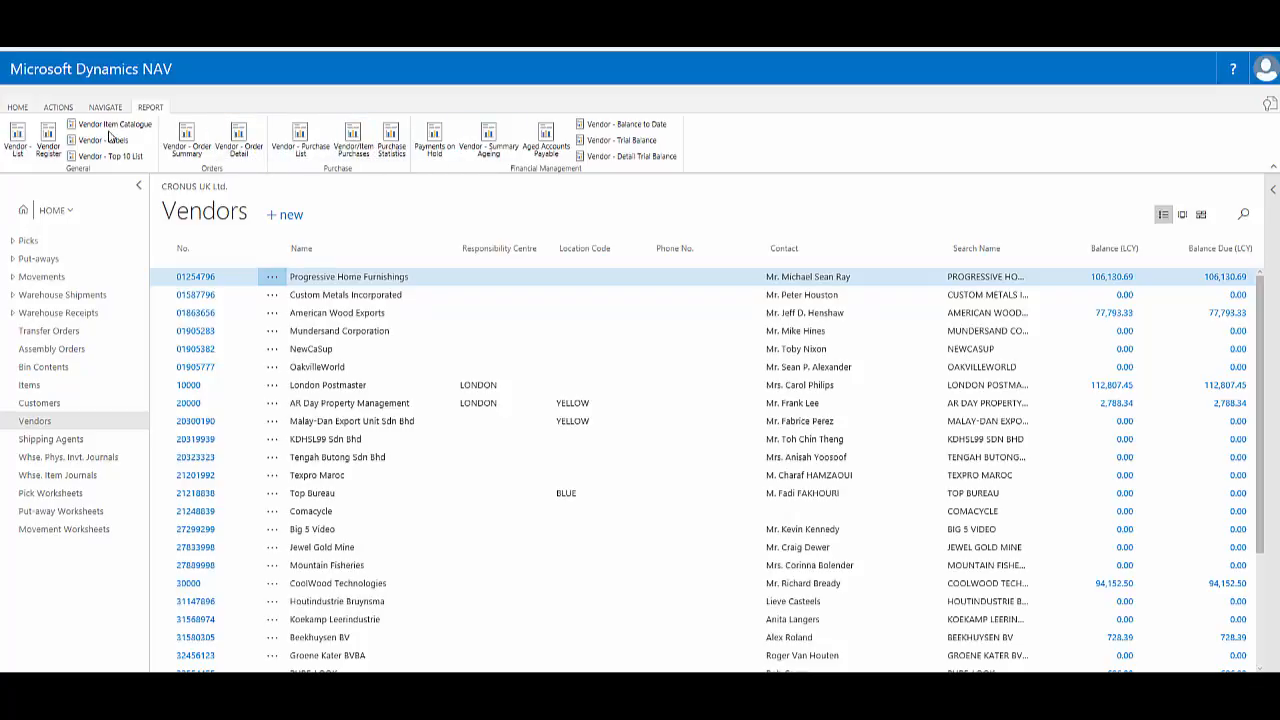
{"action": "left_click", "coordinate": [1264, 68]}
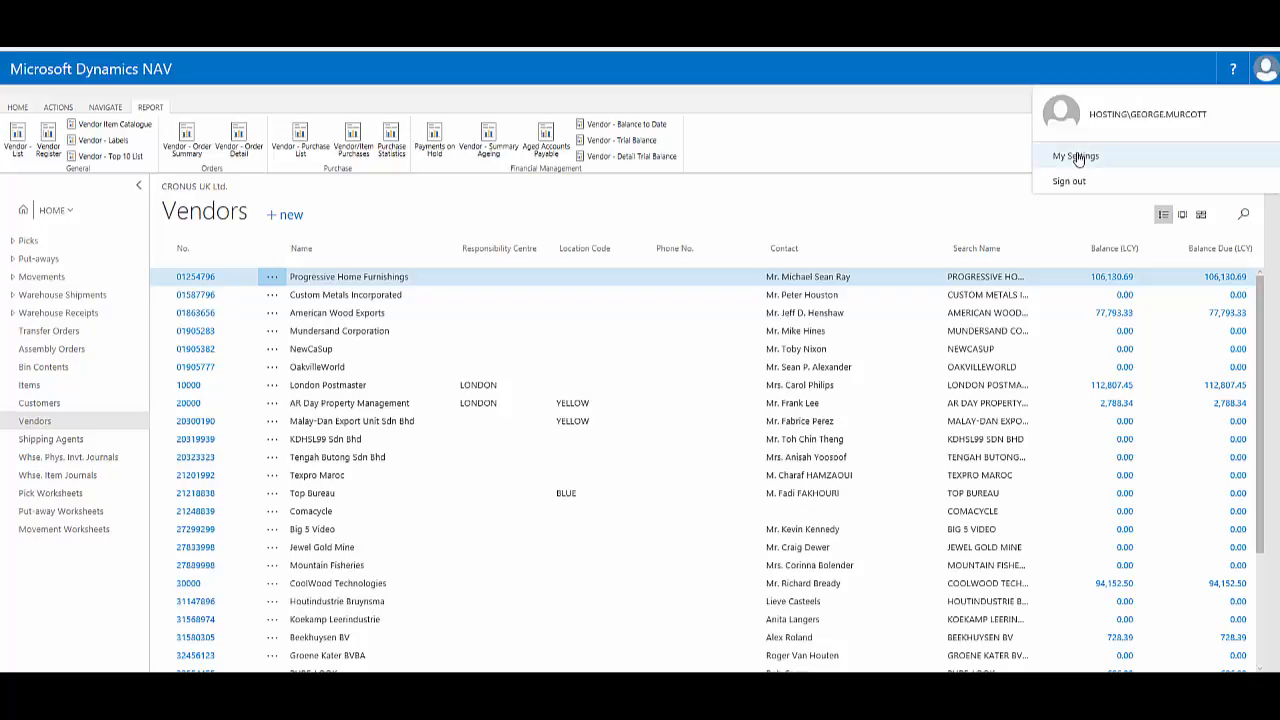
- In My Settings, pick Accounting Manager from the Role Centre lookup
{"action": "left_click", "coordinate": [1075, 156]}
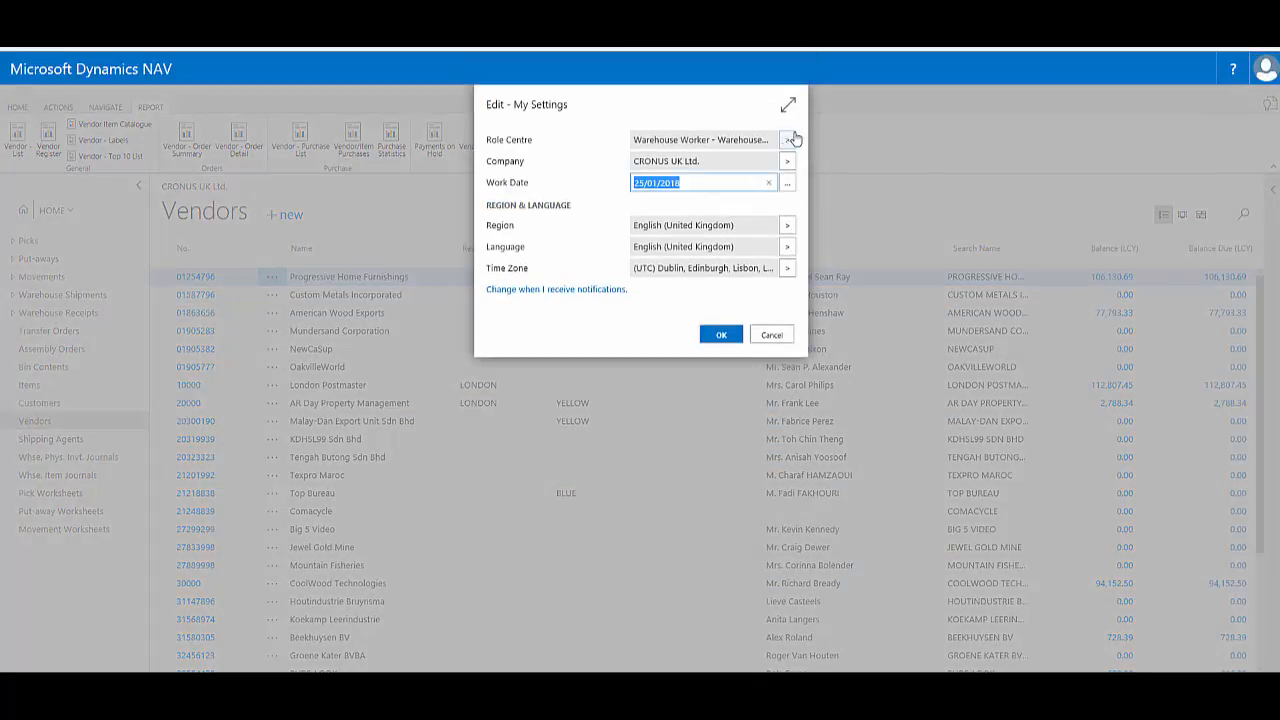
{"action": "left_click", "coordinate": [788, 139]}
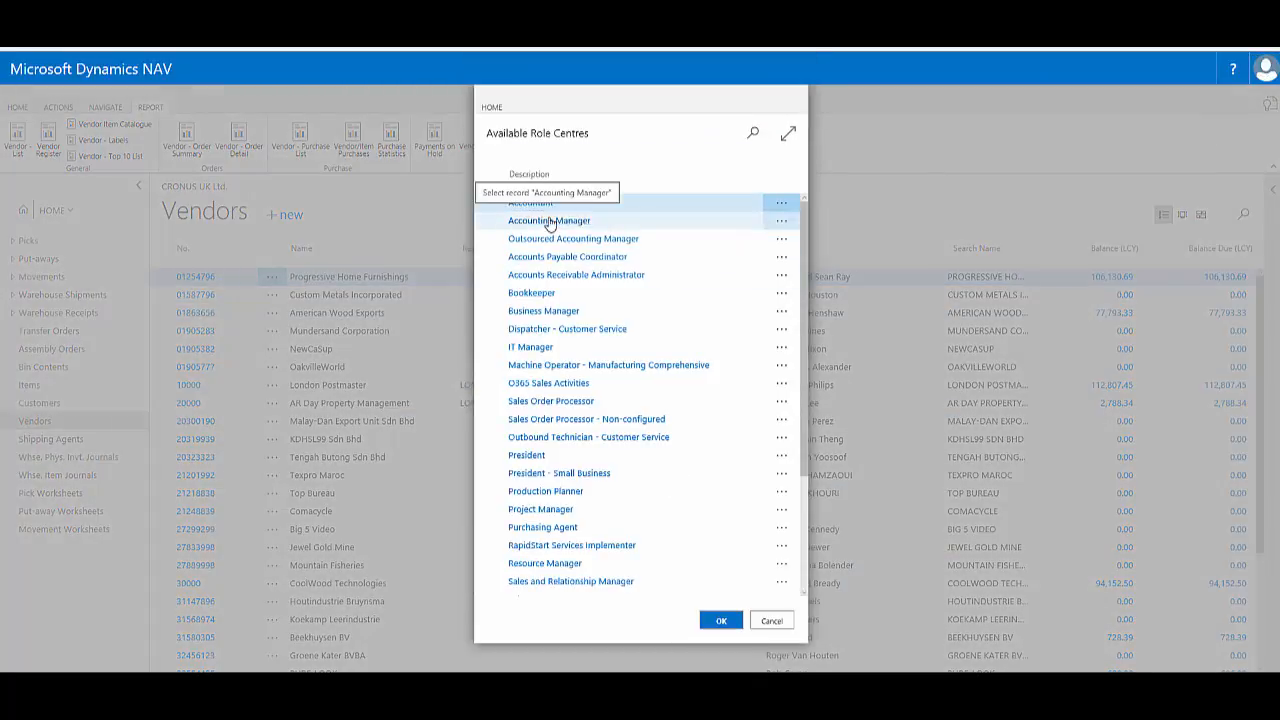
{"action": "left_click", "coordinate": [720, 620]}
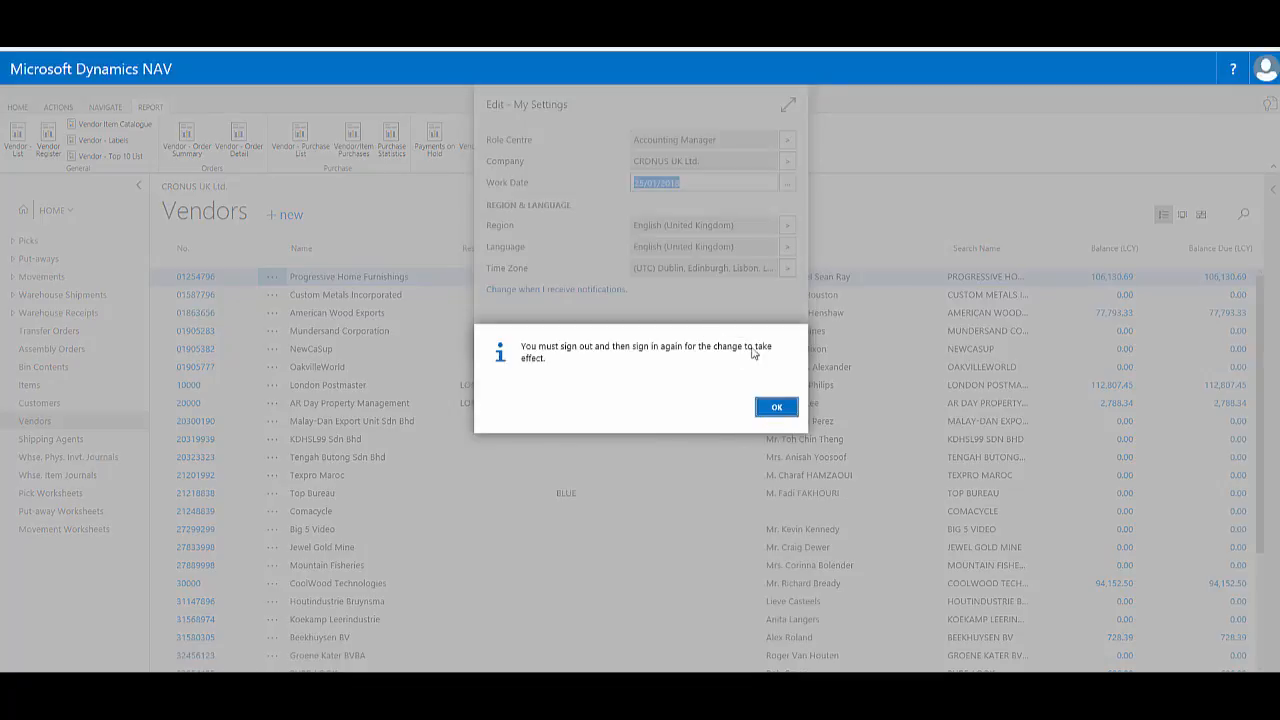
- Acknowledge the sign-out notice, then sign out and sign back in
{"action": "left_click", "coordinate": [777, 406]}
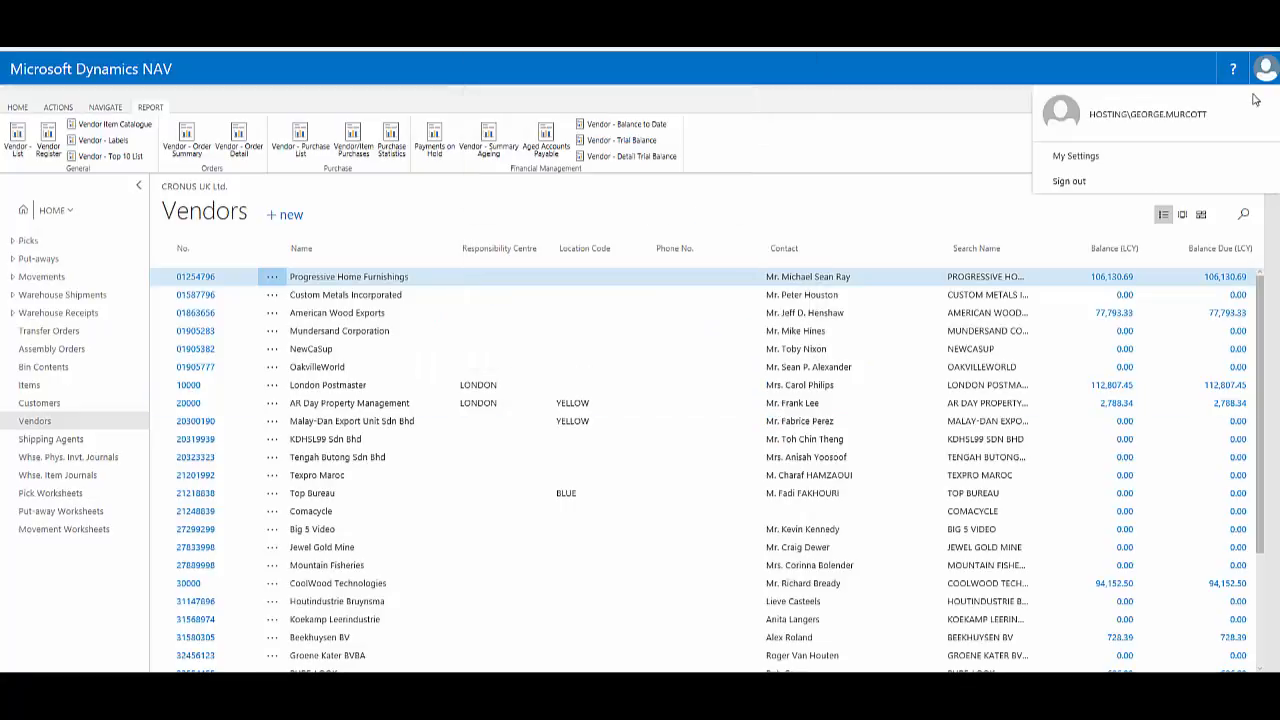
{"action": "left_click", "coordinate": [1068, 181]}
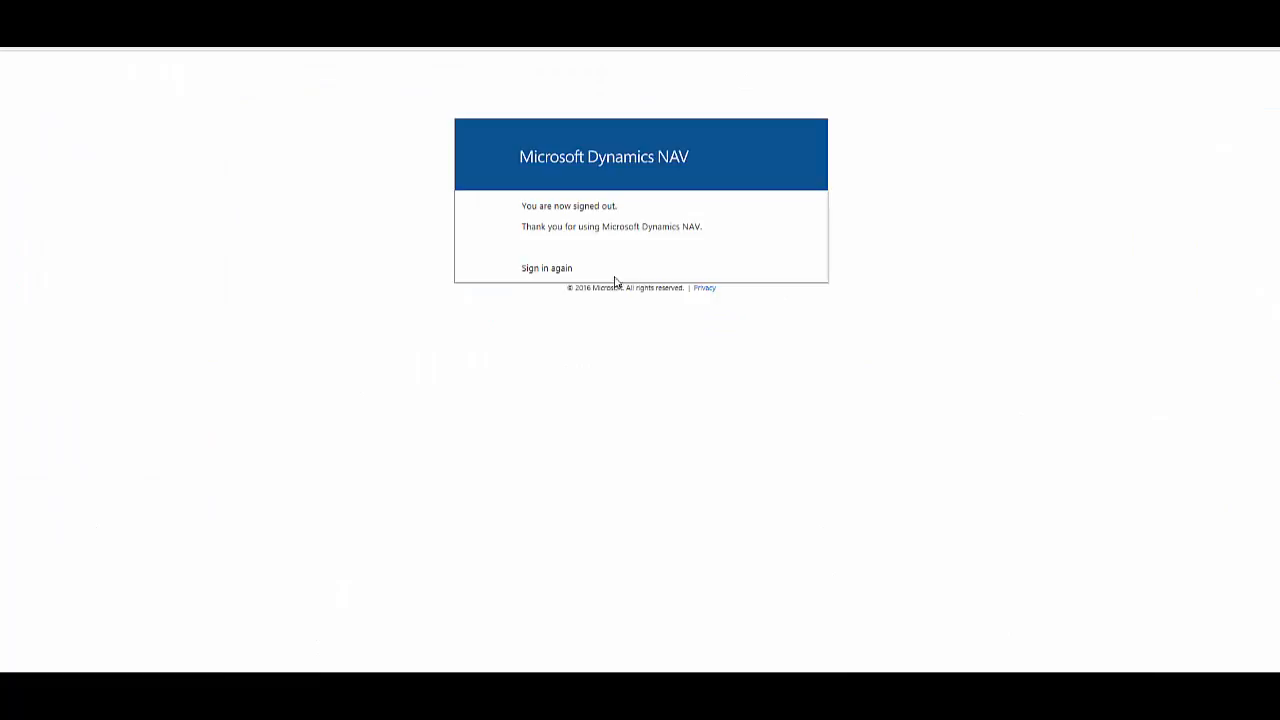
{"action": "left_click", "coordinate": [546, 267]}
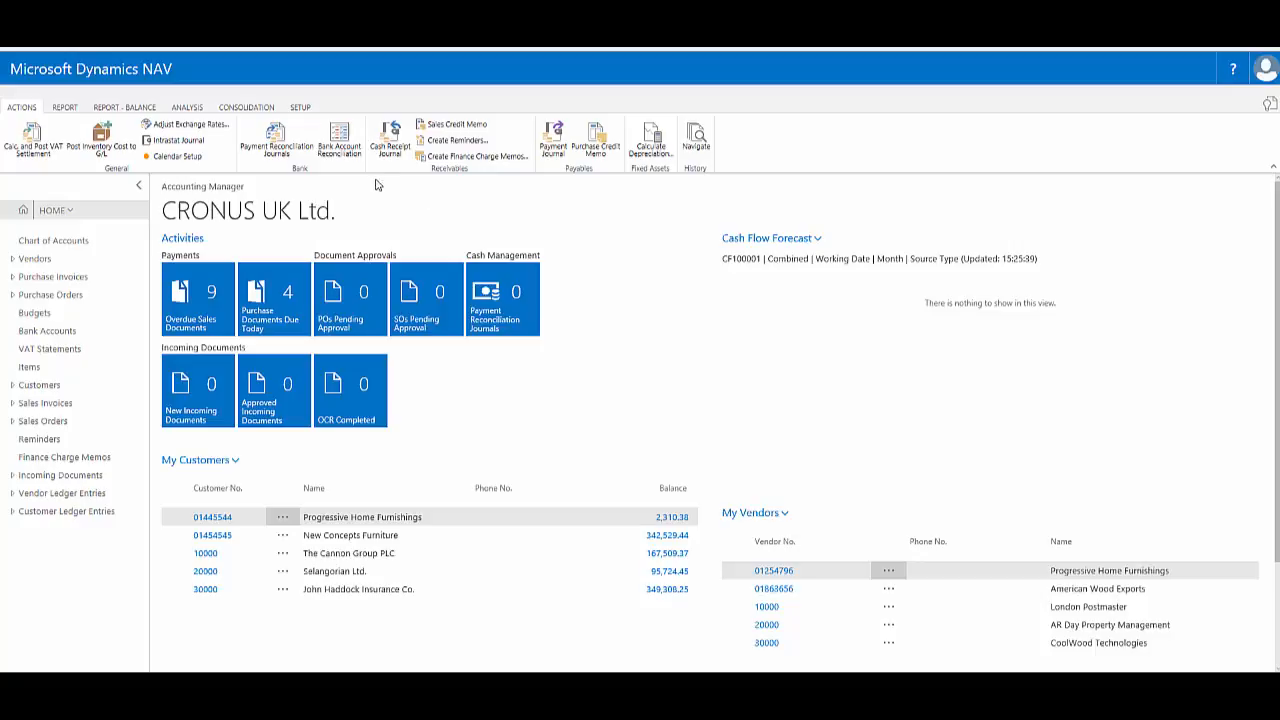
{"action": "mouse_move", "coordinate": [44, 113]}
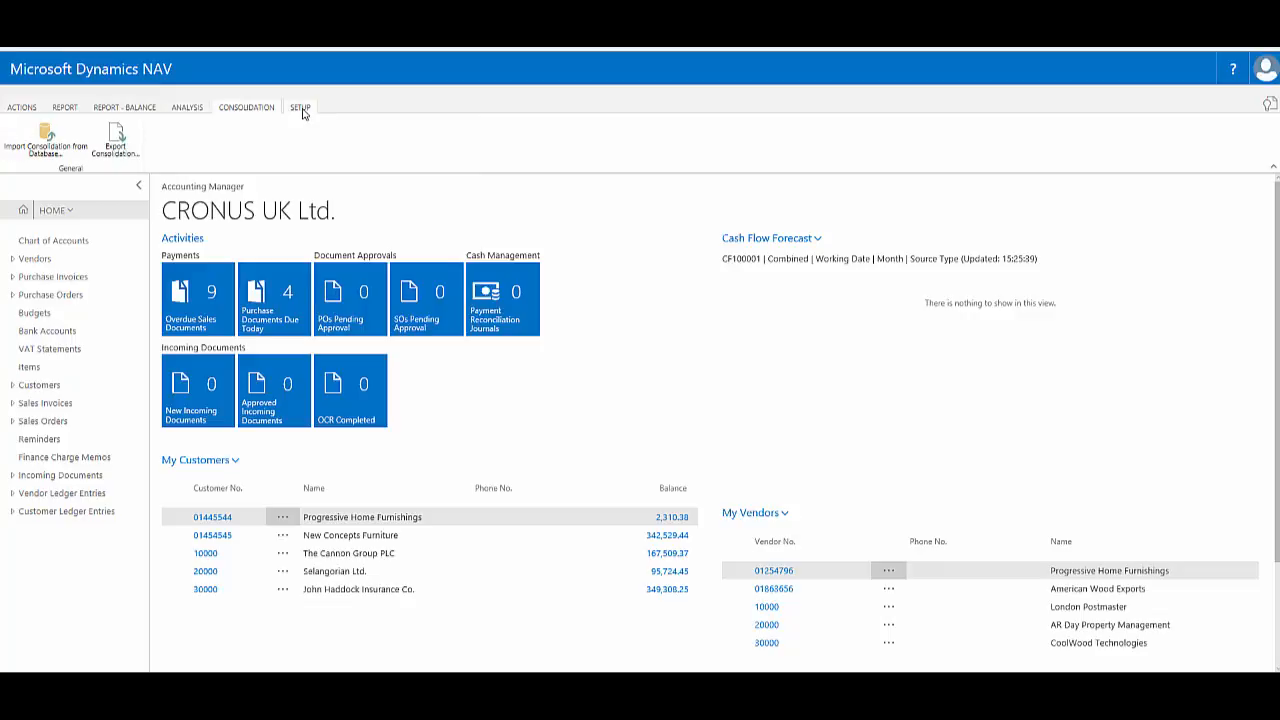
- Show the Accounting Manager Setup tab for general ledger, VAT and accounting periods
{"action": "left_click", "coordinate": [300, 107]}
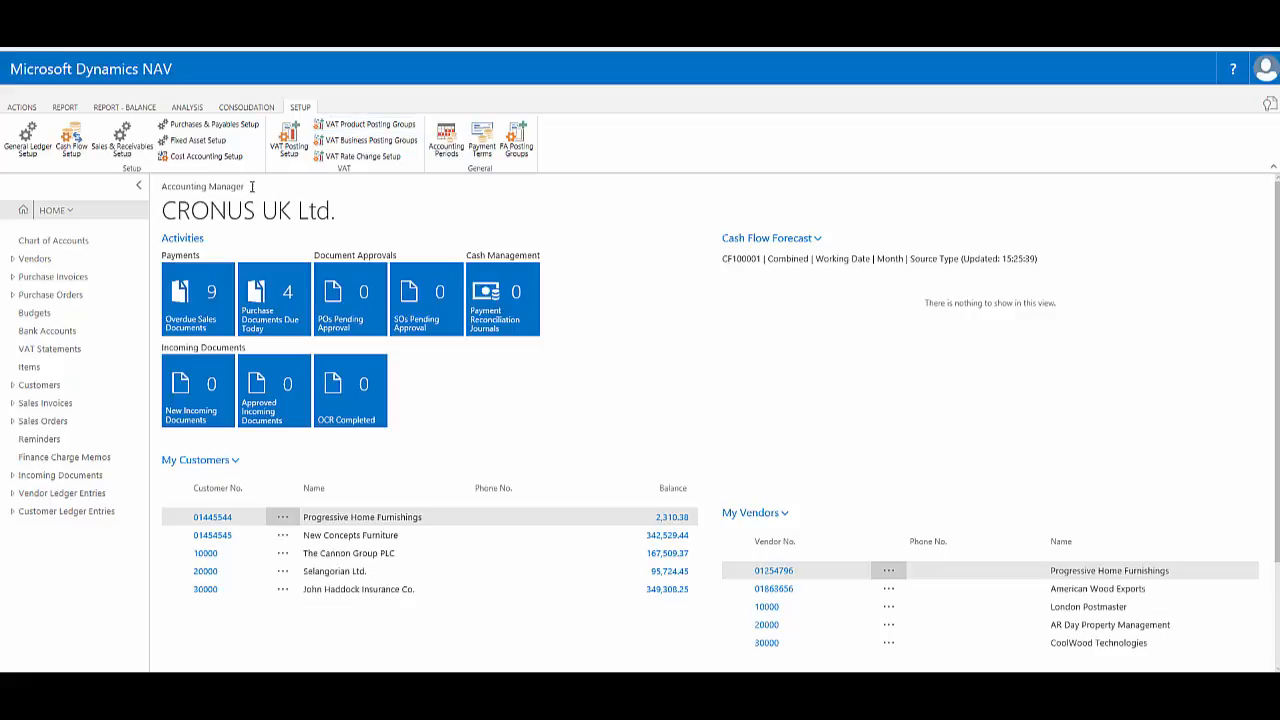
{"action": "mouse_move", "coordinate": [38, 385]}
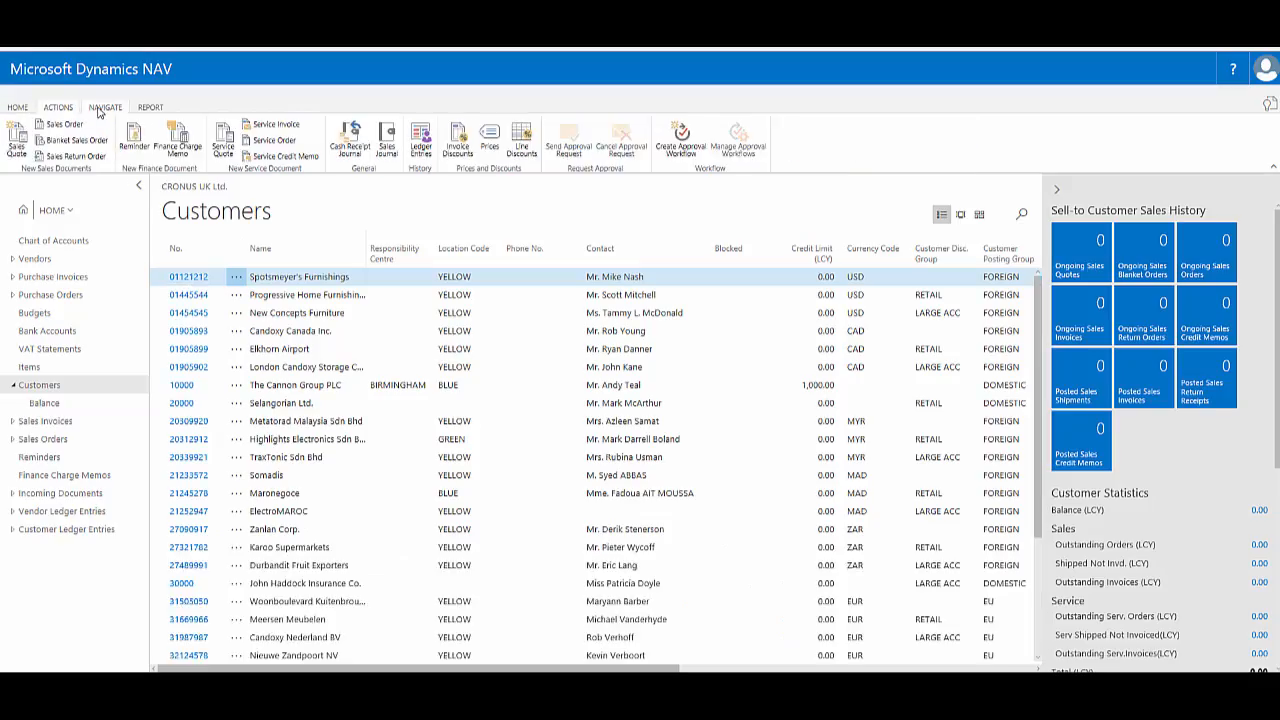
- Show the Customers list's report commands for sales and finance under the Accounting Manager role
{"action": "left_click", "coordinate": [149, 107]}
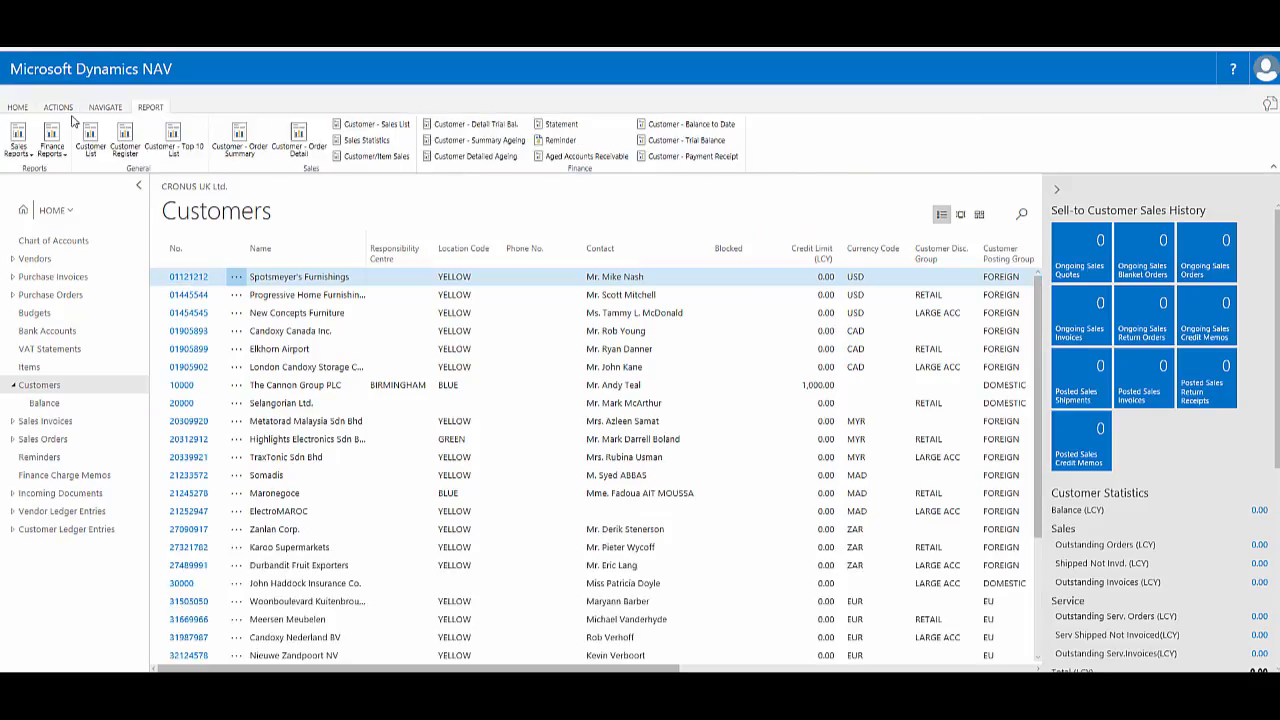